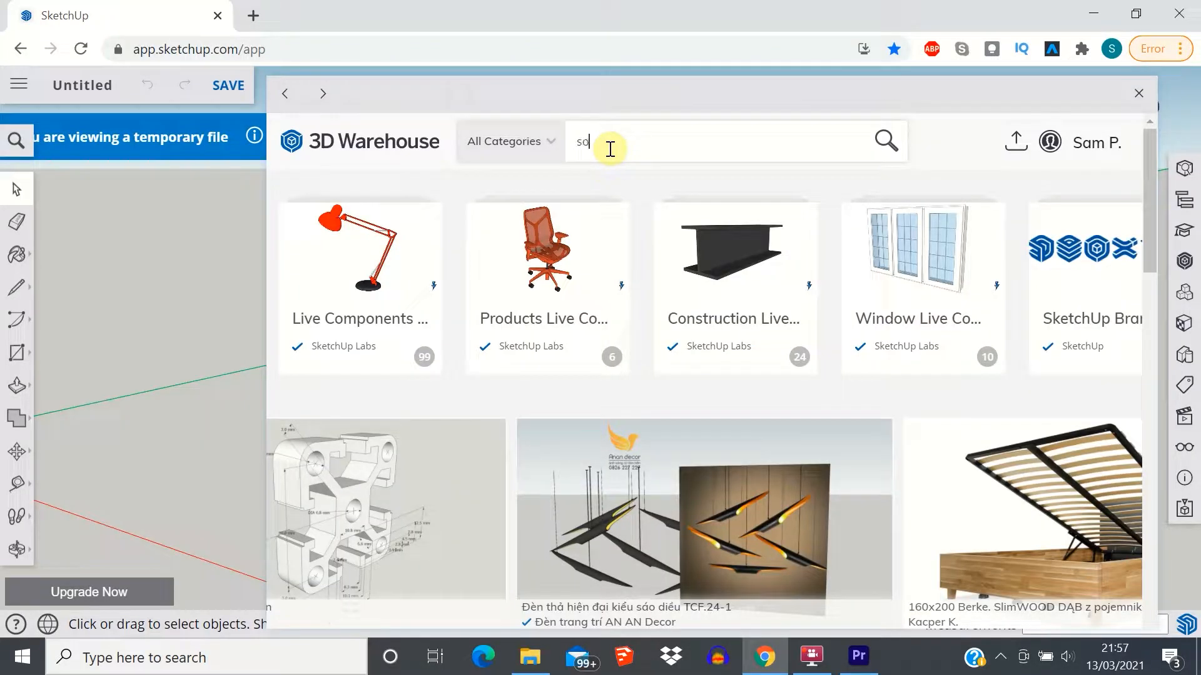
Step: Begin a 3D Warehouse search by entering "fa" in the search field
text(fa)
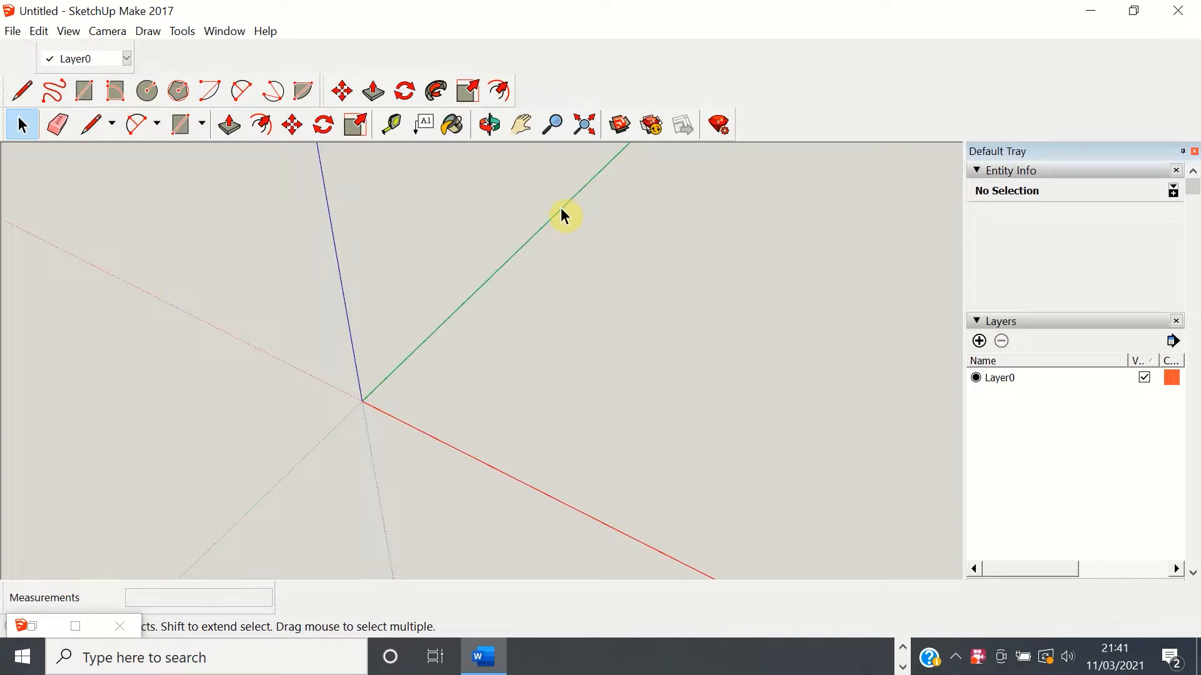
mouse_move(559, 198)
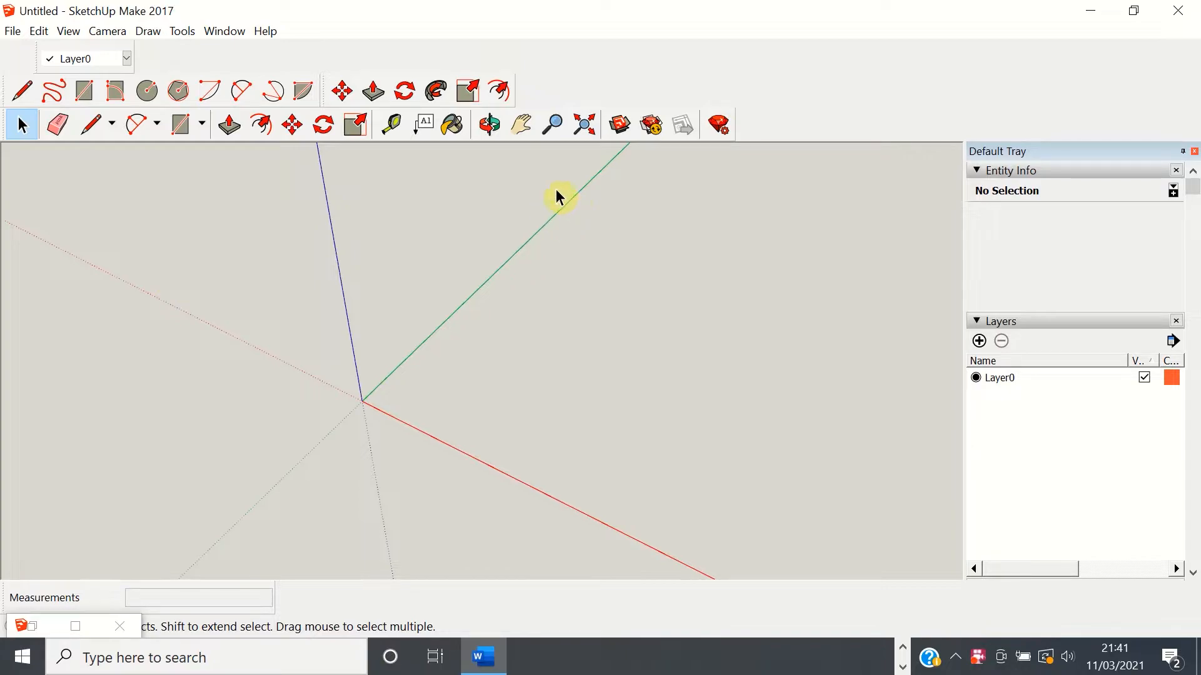
mouse_move(616, 124)
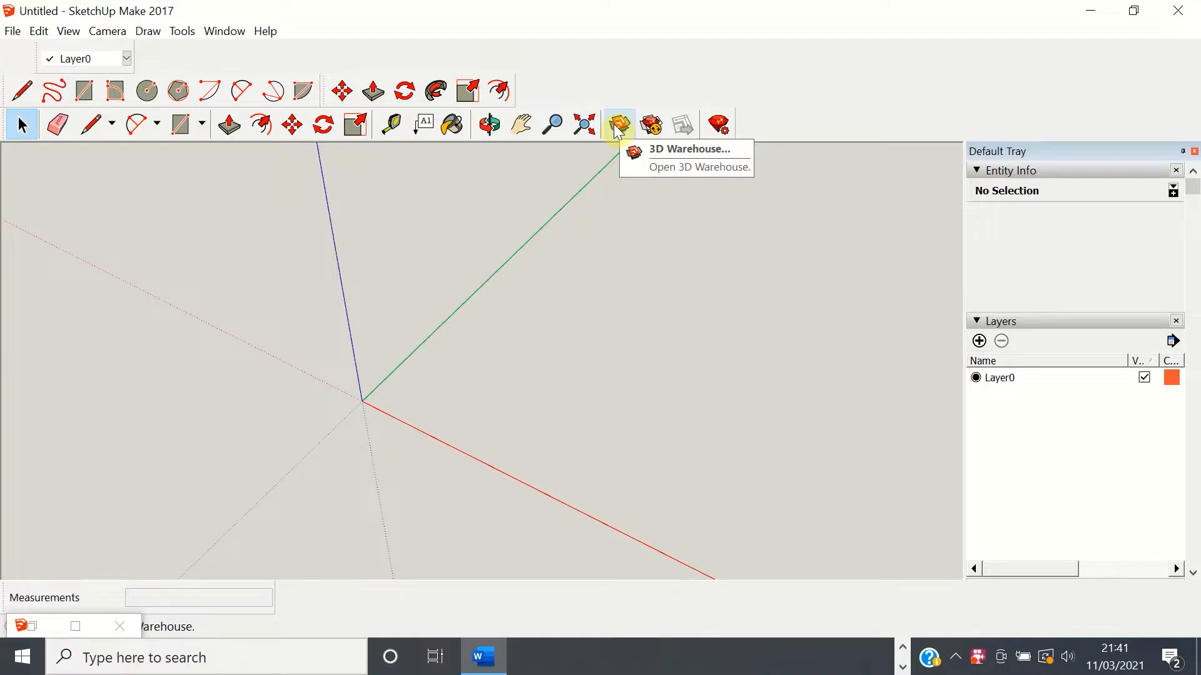
mouse_move(496, 191)
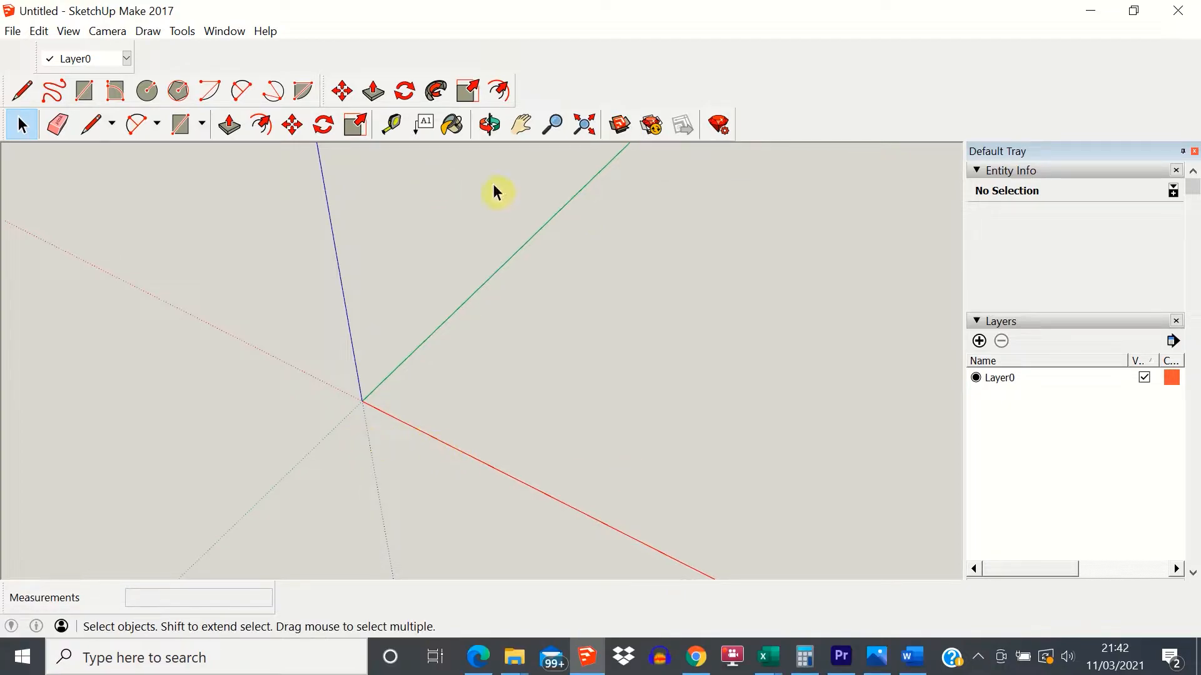
mouse_move(796, 196)
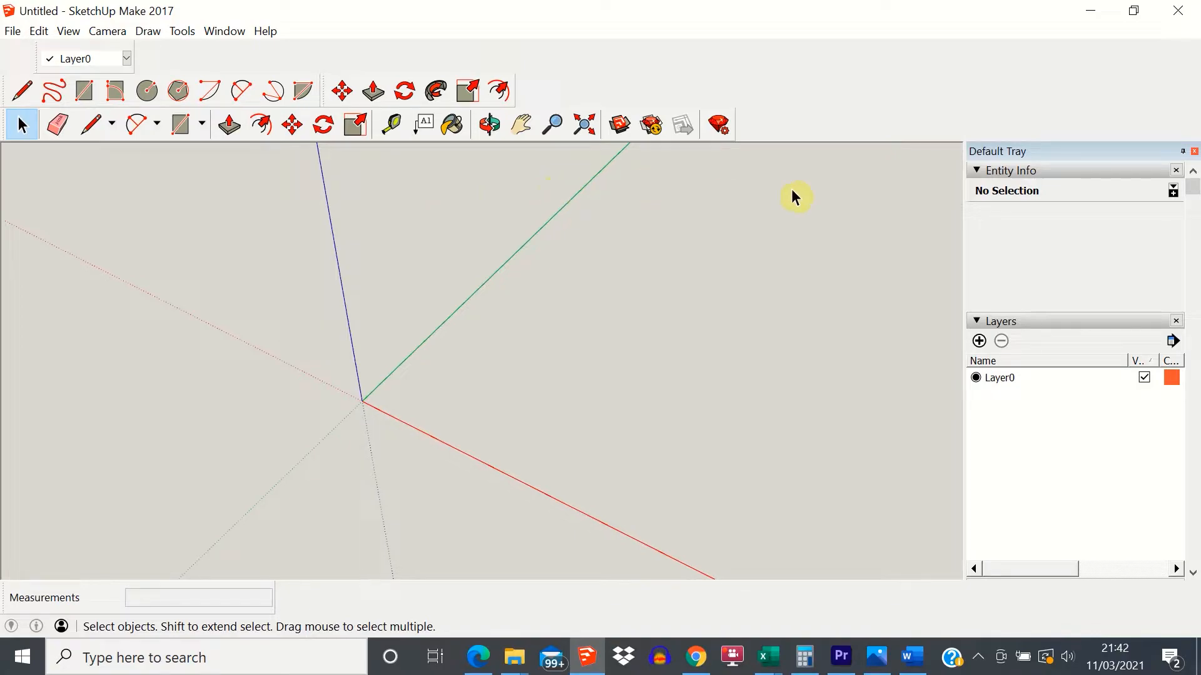
mouse_move(414, 418)
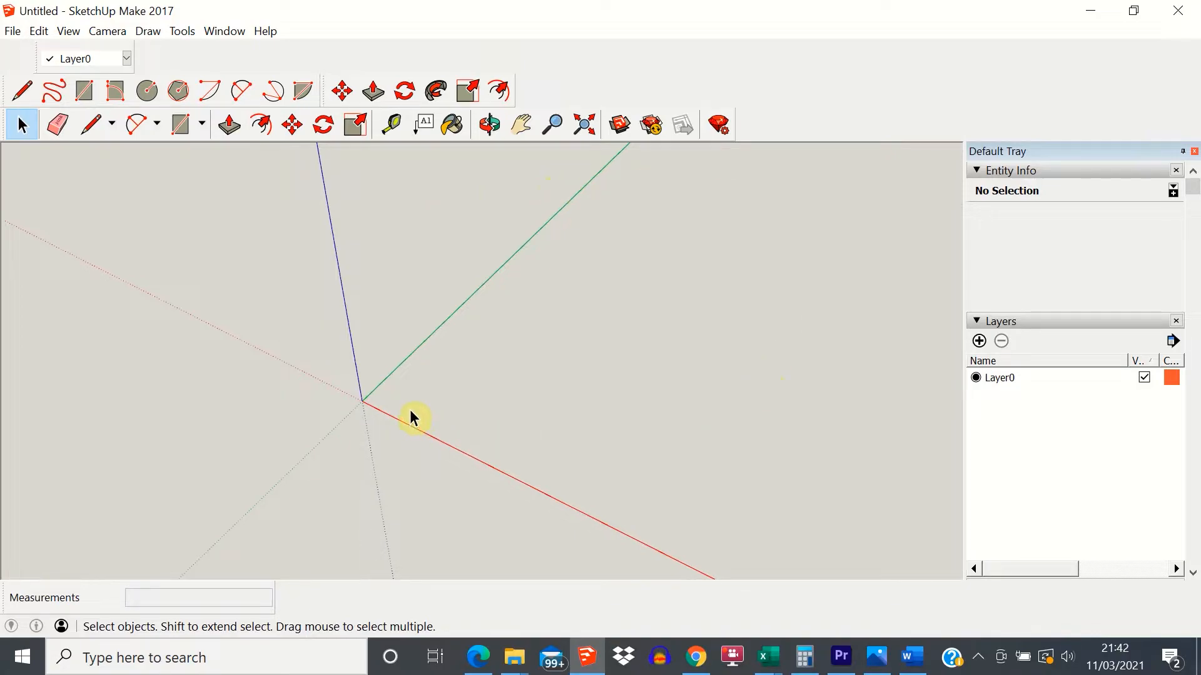
mouse_move(392, 415)
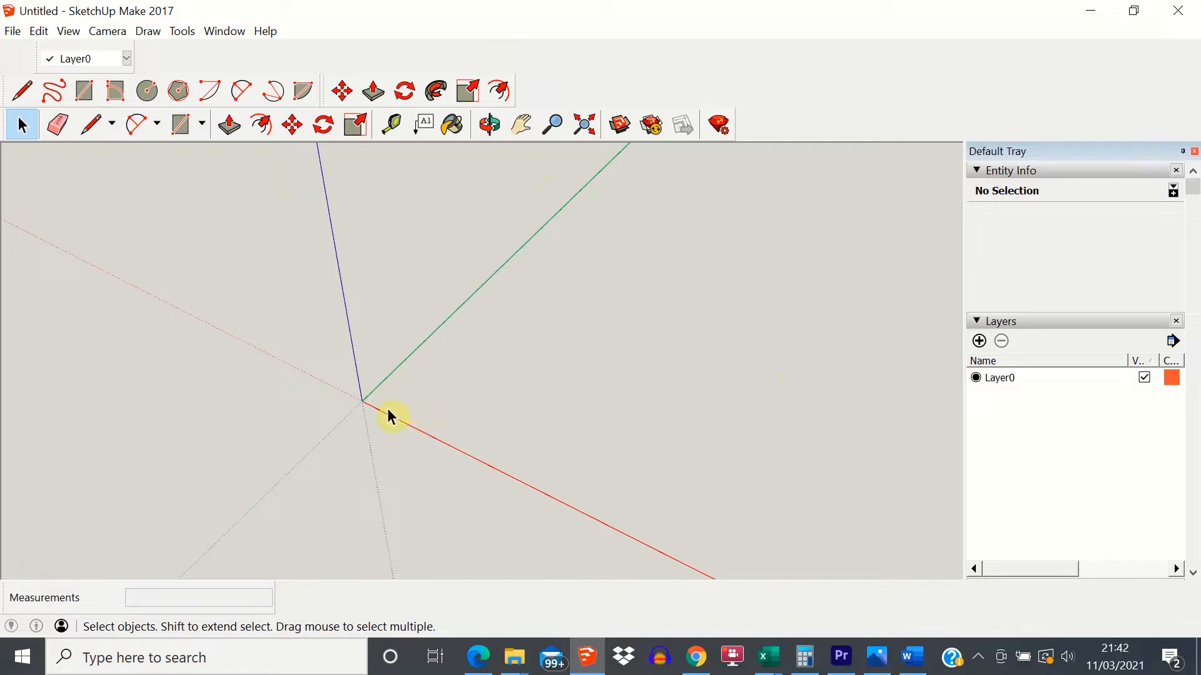
mouse_move(258, 376)
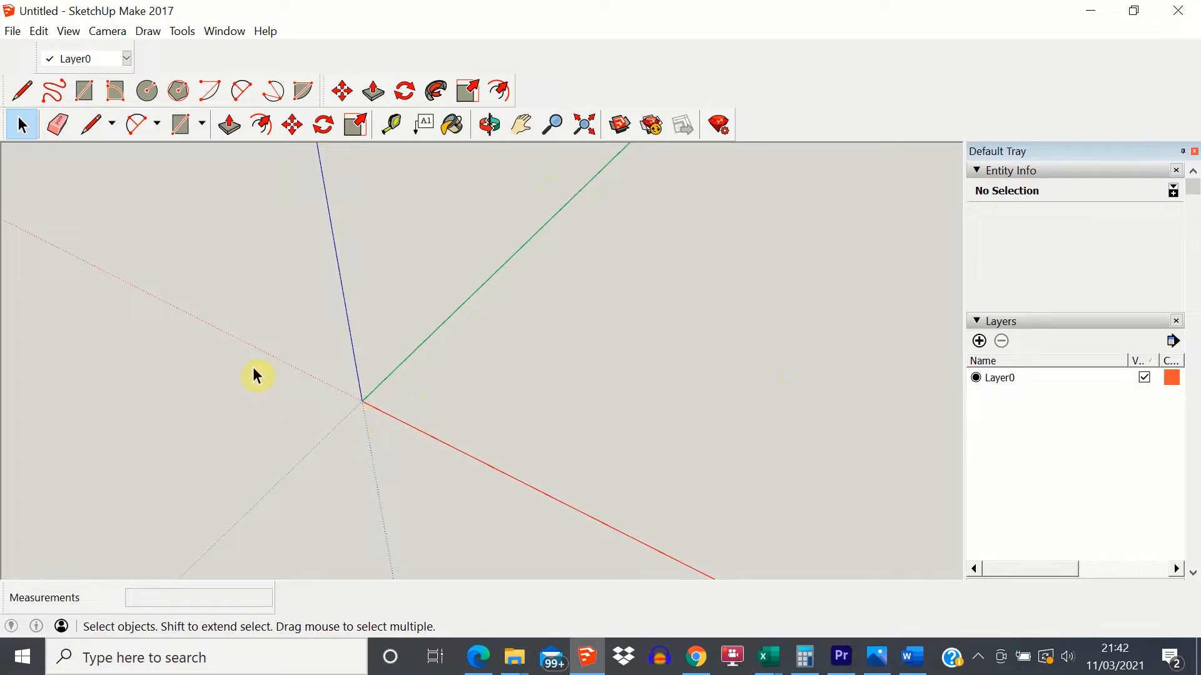
mouse_move(763, 657)
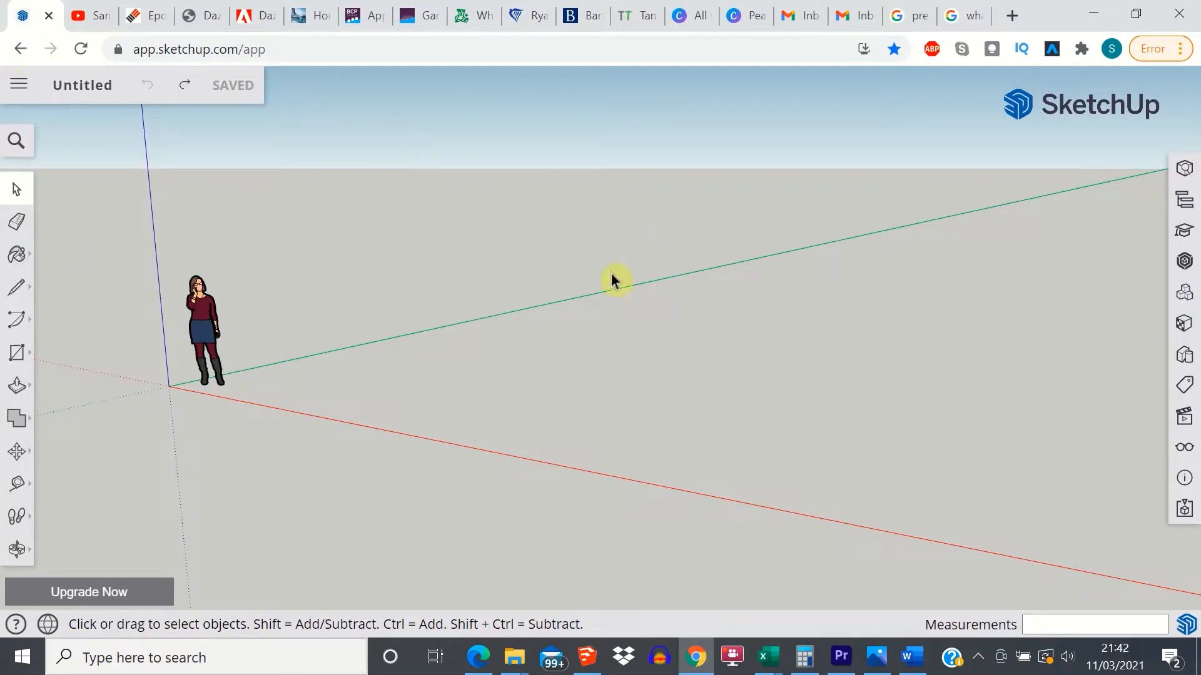
mouse_move(619, 298)
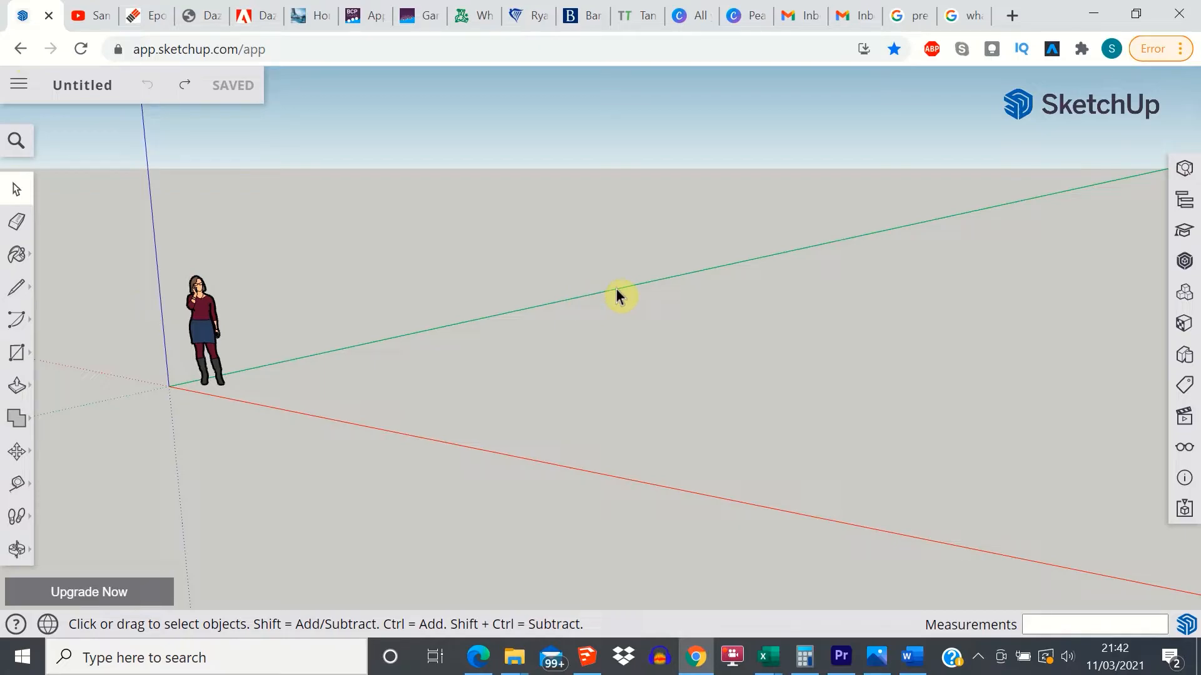
mouse_move(908, 293)
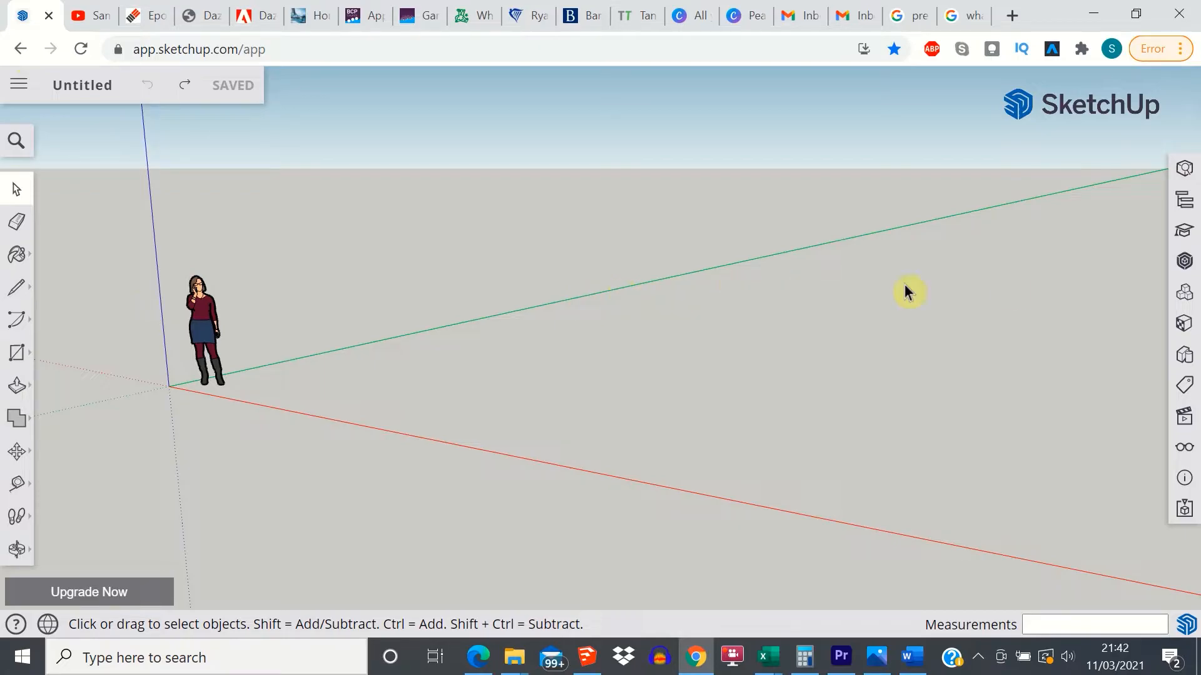
mouse_move(1183, 261)
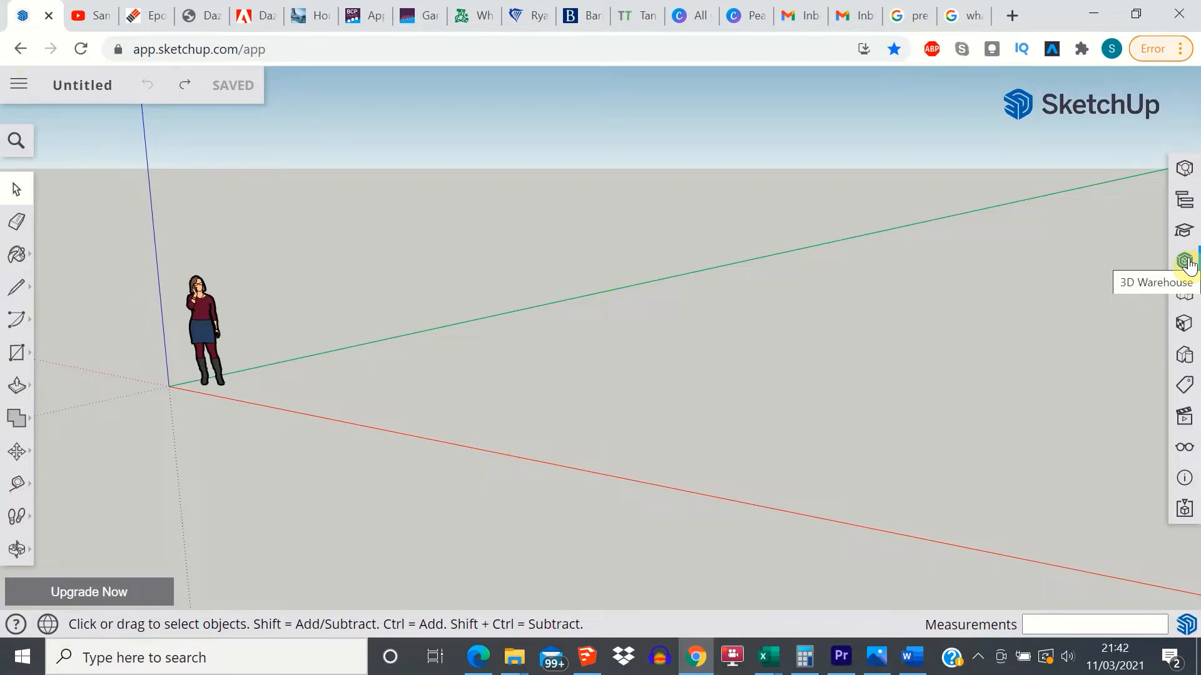
mouse_move(1184, 261)
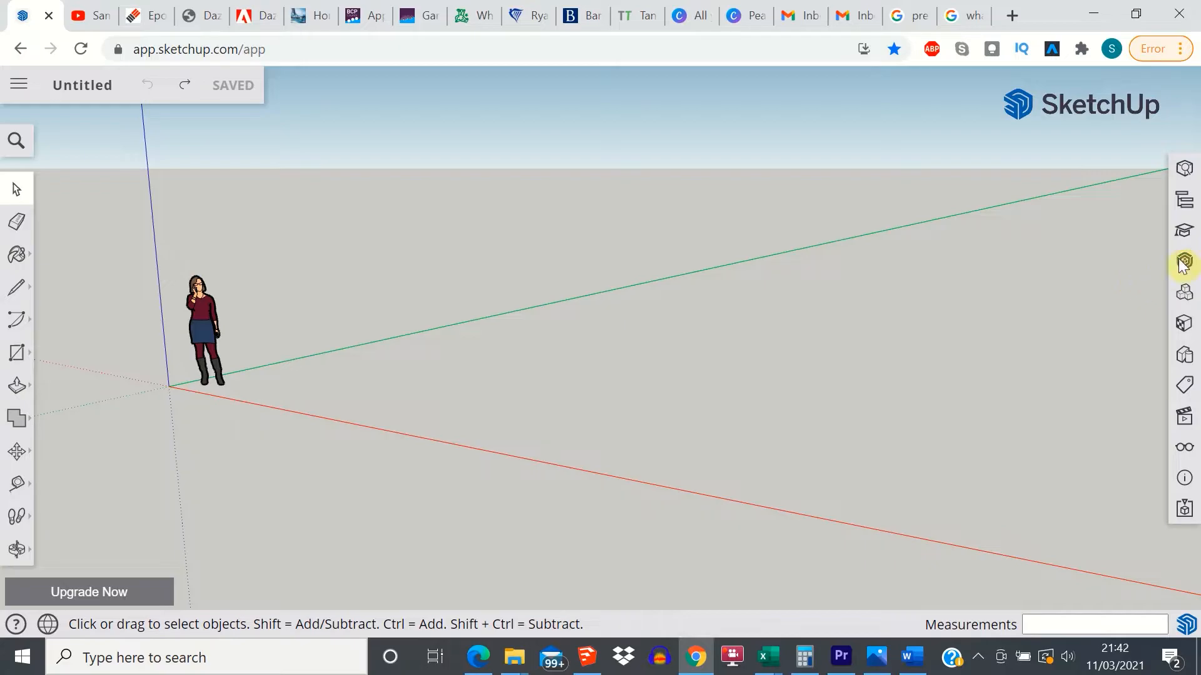
Step: Show the 3D Warehouse browser with its curated collections and featured models
click(1184, 260)
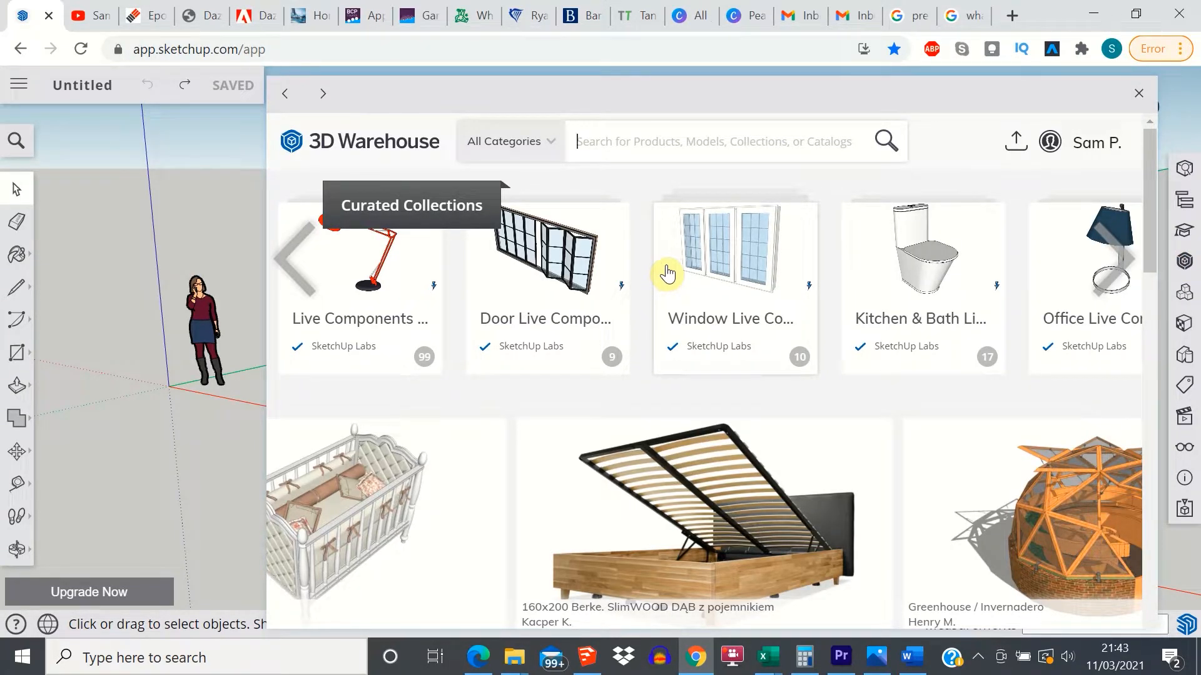
mouse_move(651, 253)
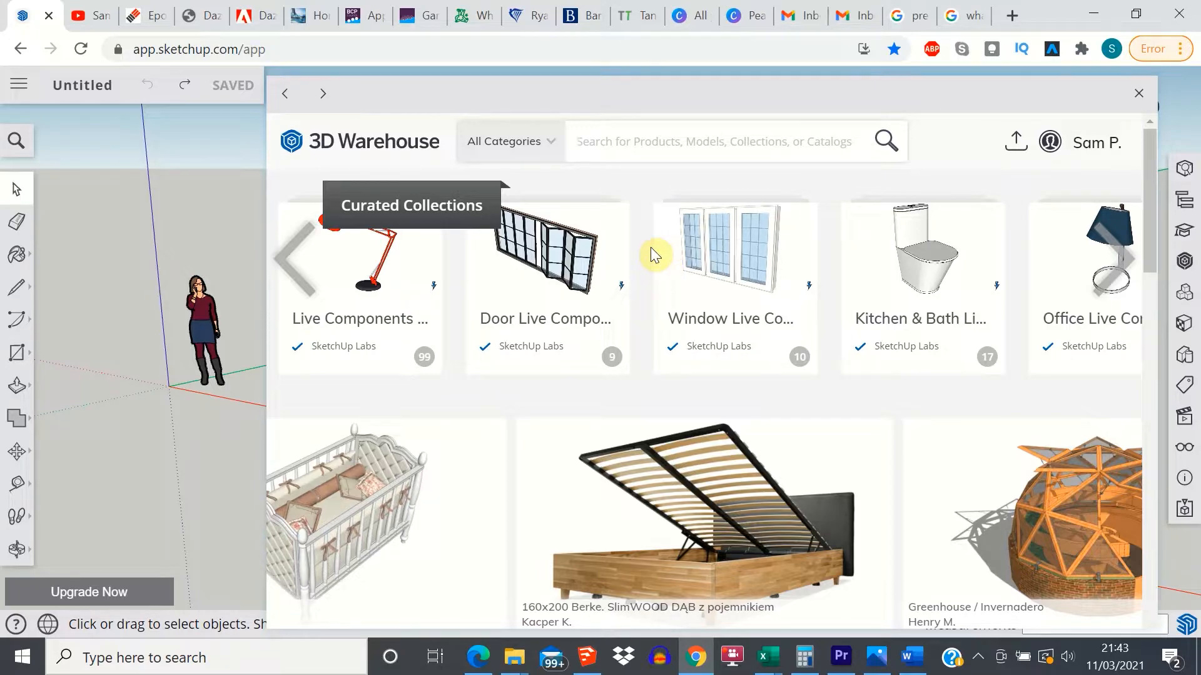
mouse_move(652, 264)
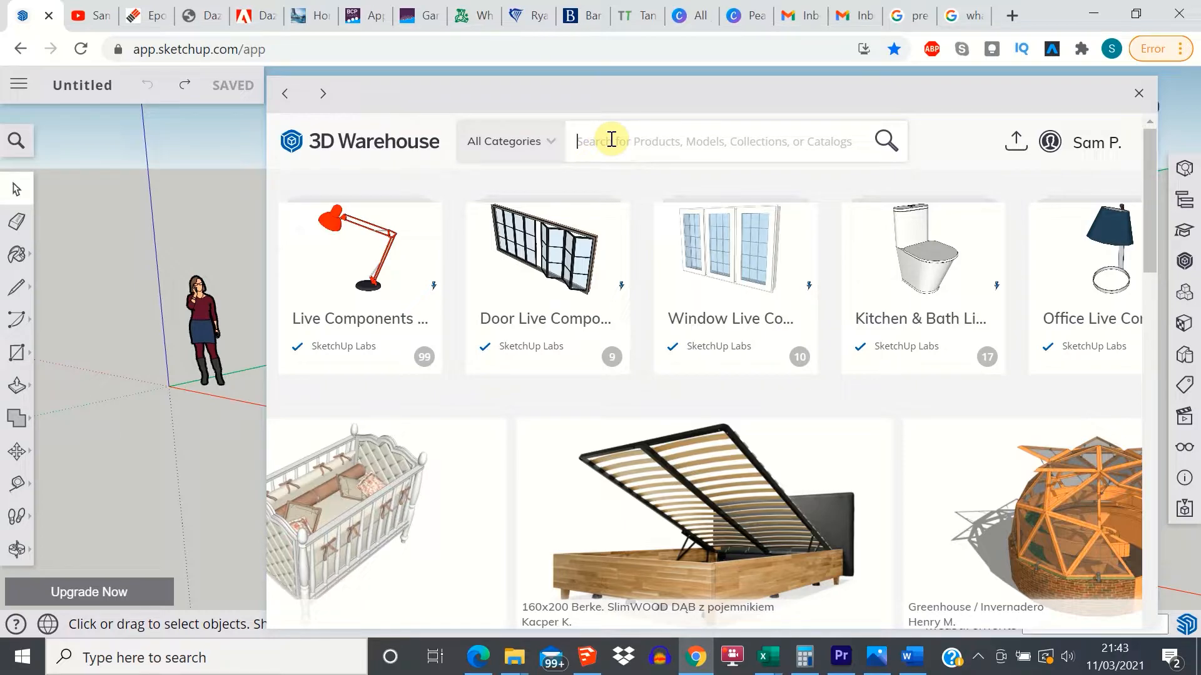
mouse_move(635, 176)
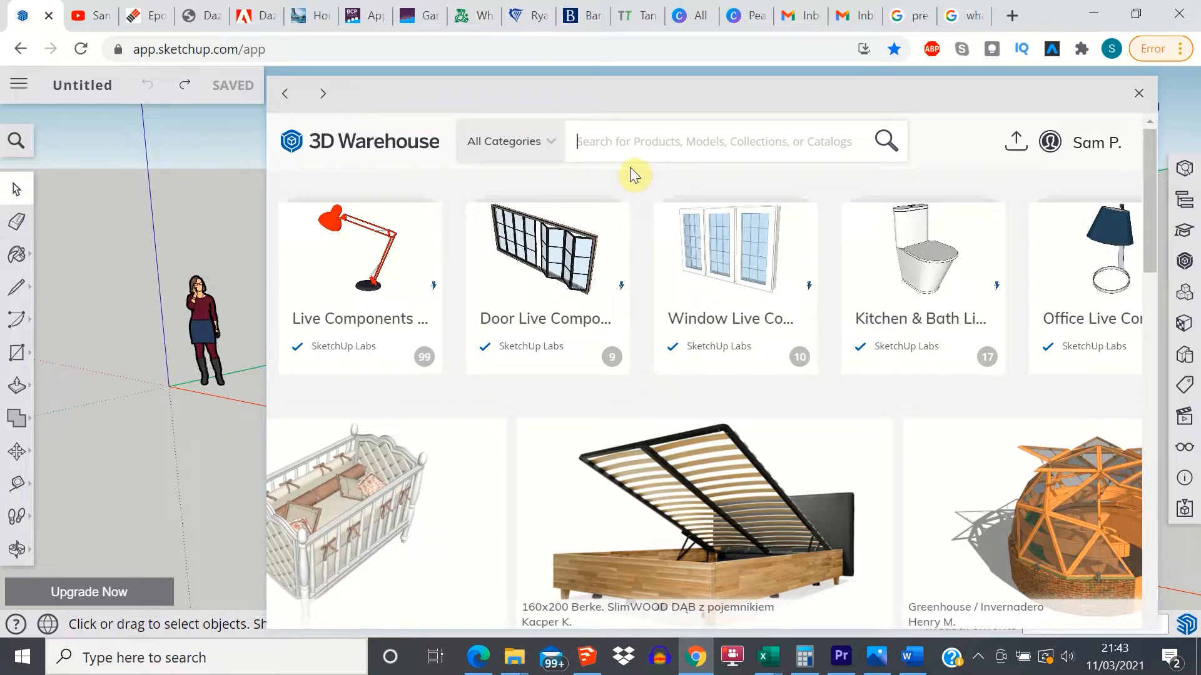
mouse_move(130, 180)
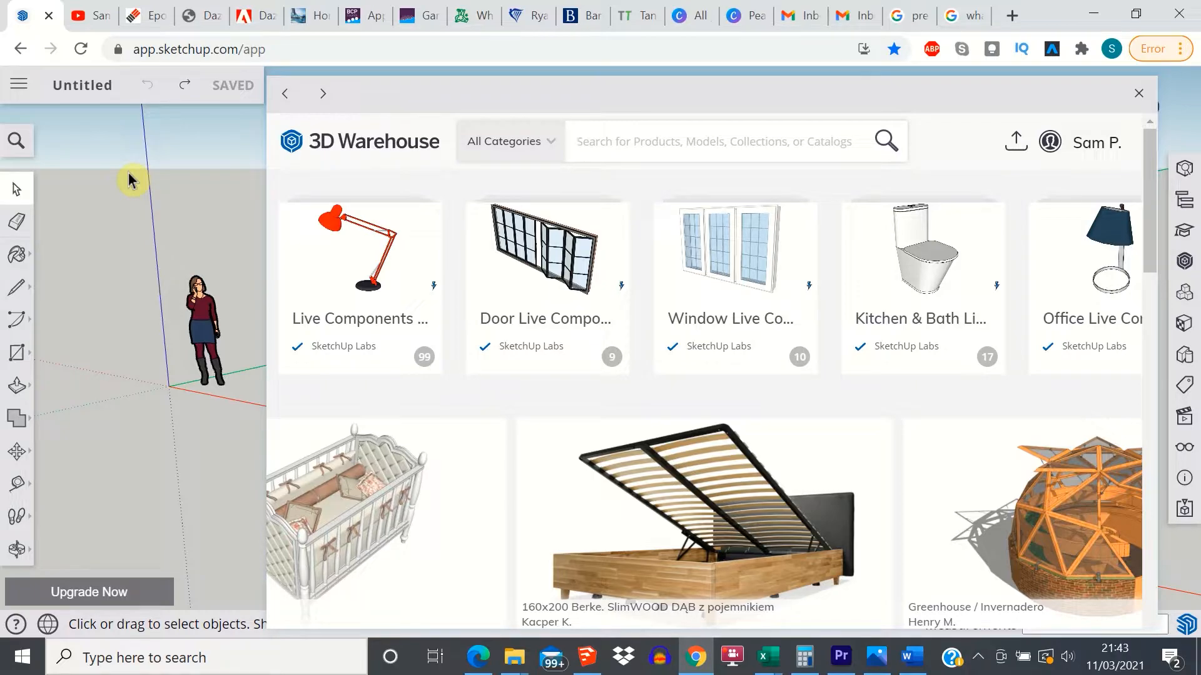
Step: Search "fiat ducato l3h" models and import the cutaway camper van despite the large-model warning
text(fiat ducato)
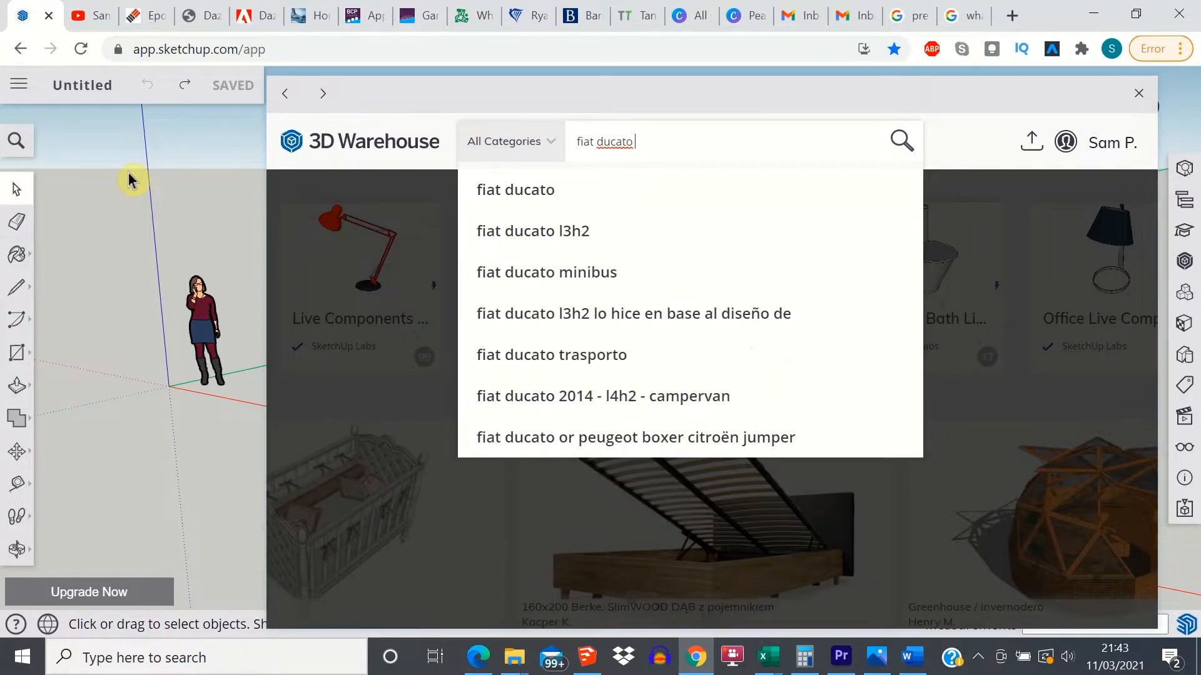
text(l3h2)
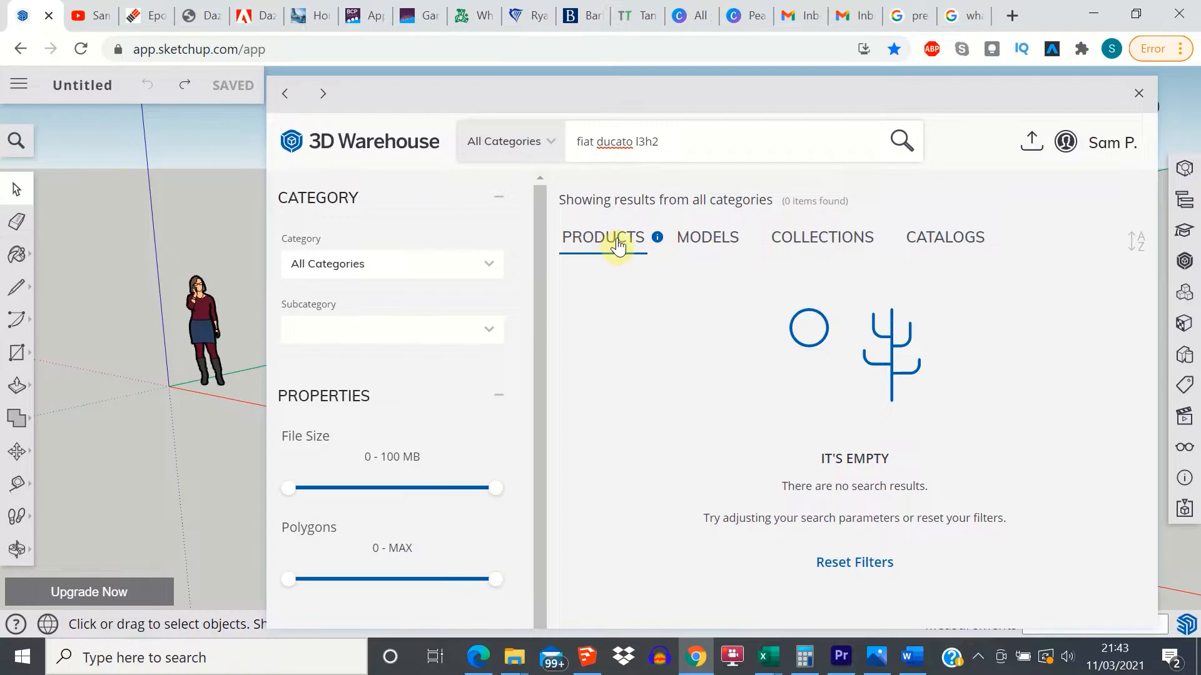
mouse_move(704, 244)
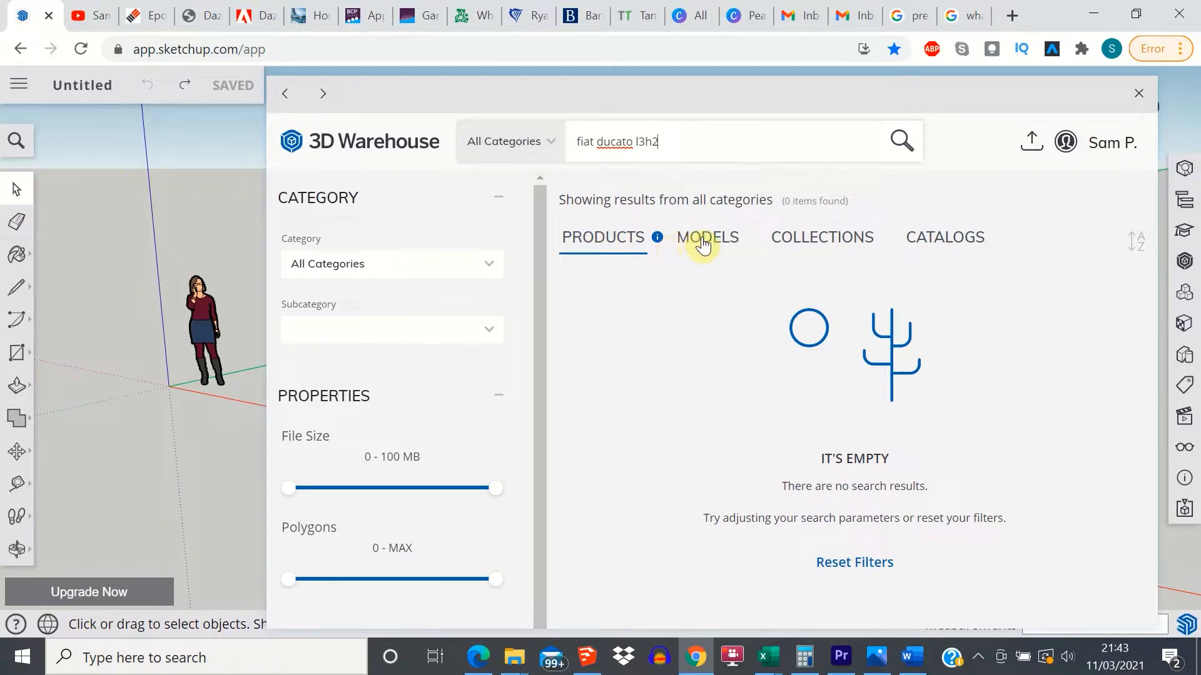
click(1066, 142)
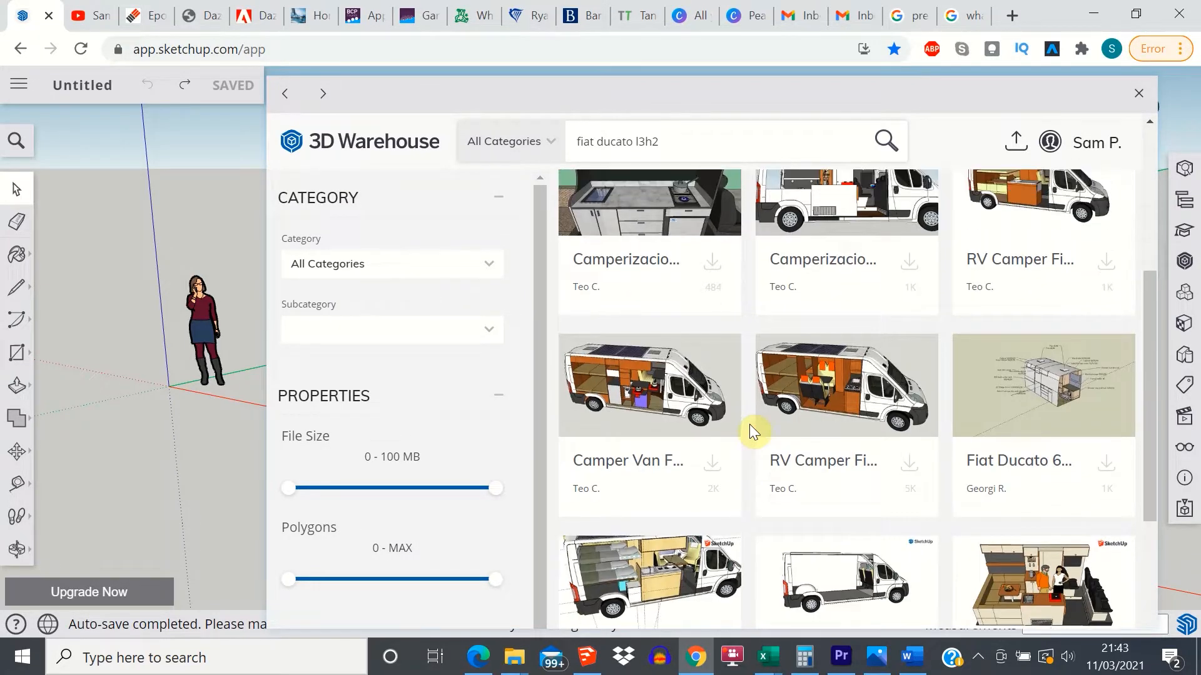
mouse_move(673, 381)
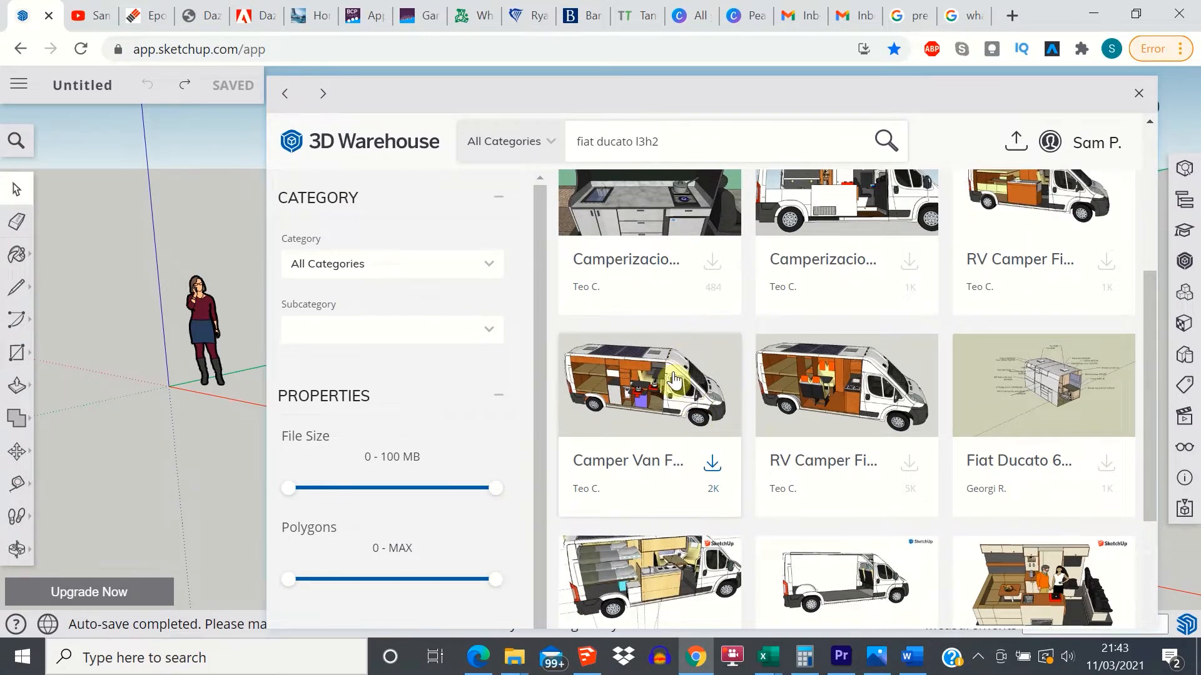
mouse_move(670, 477)
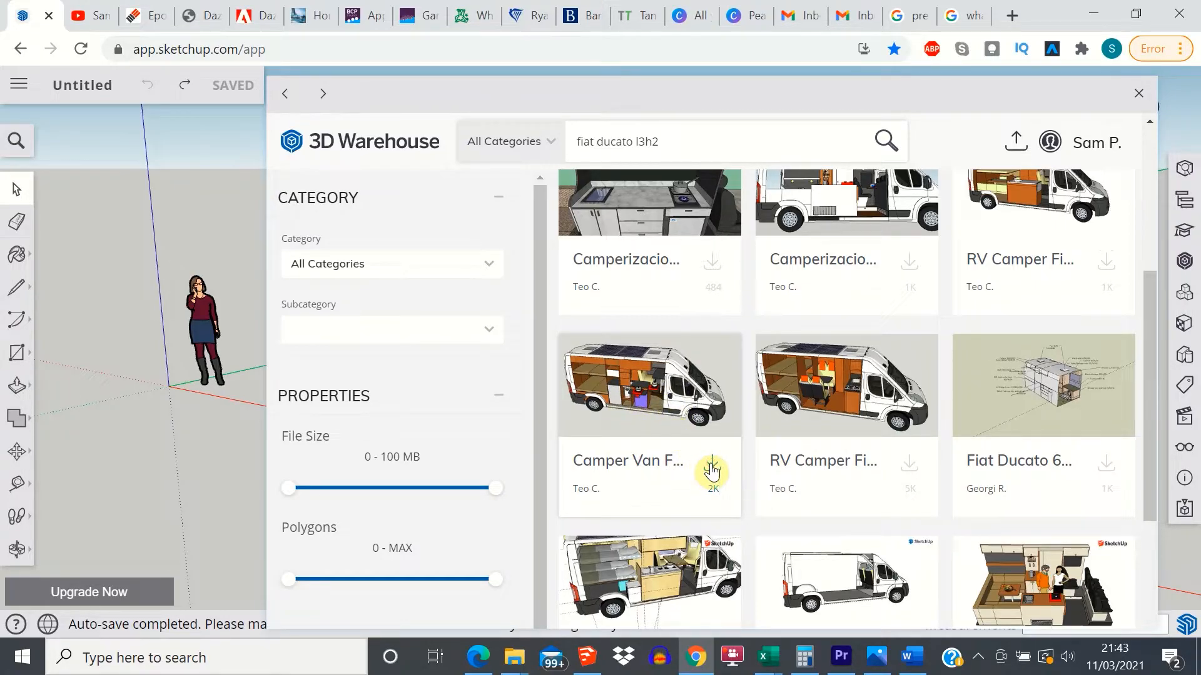
click(711, 469)
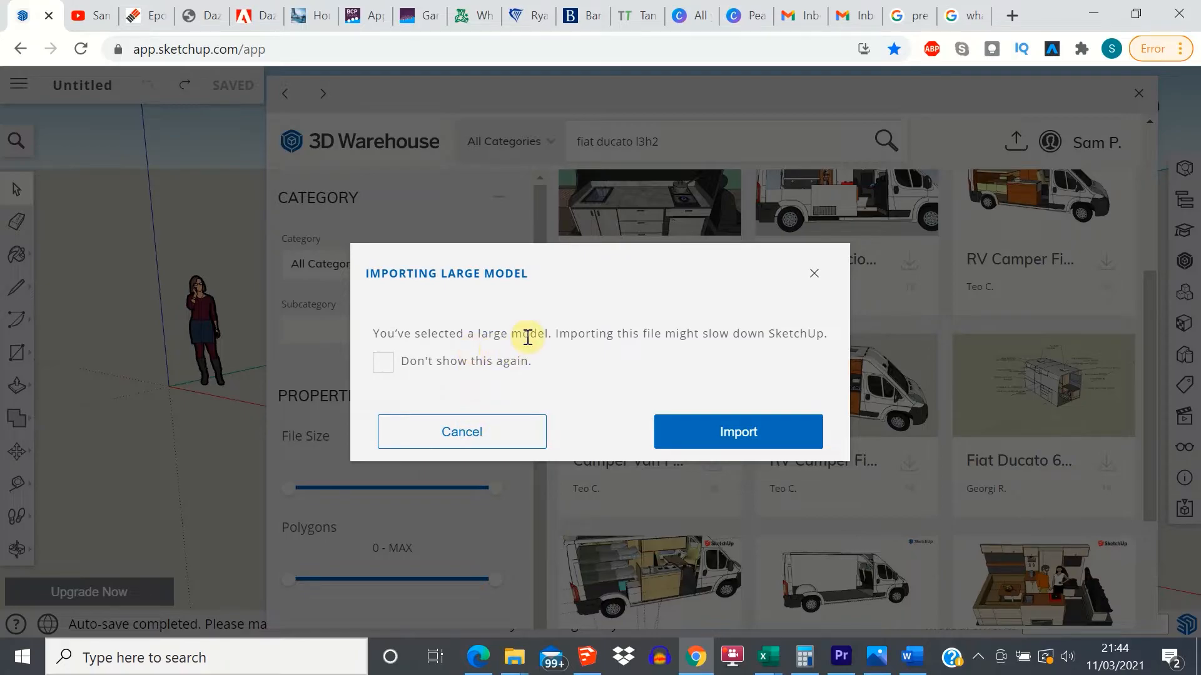
mouse_move(571, 338)
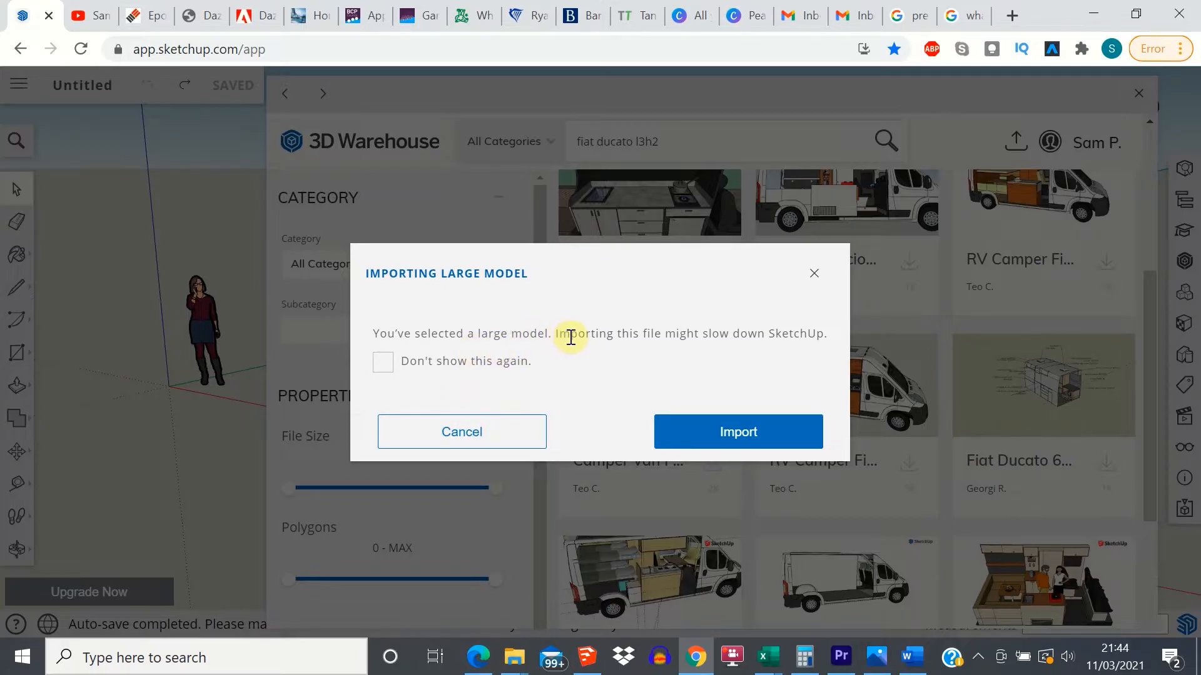
mouse_move(686, 399)
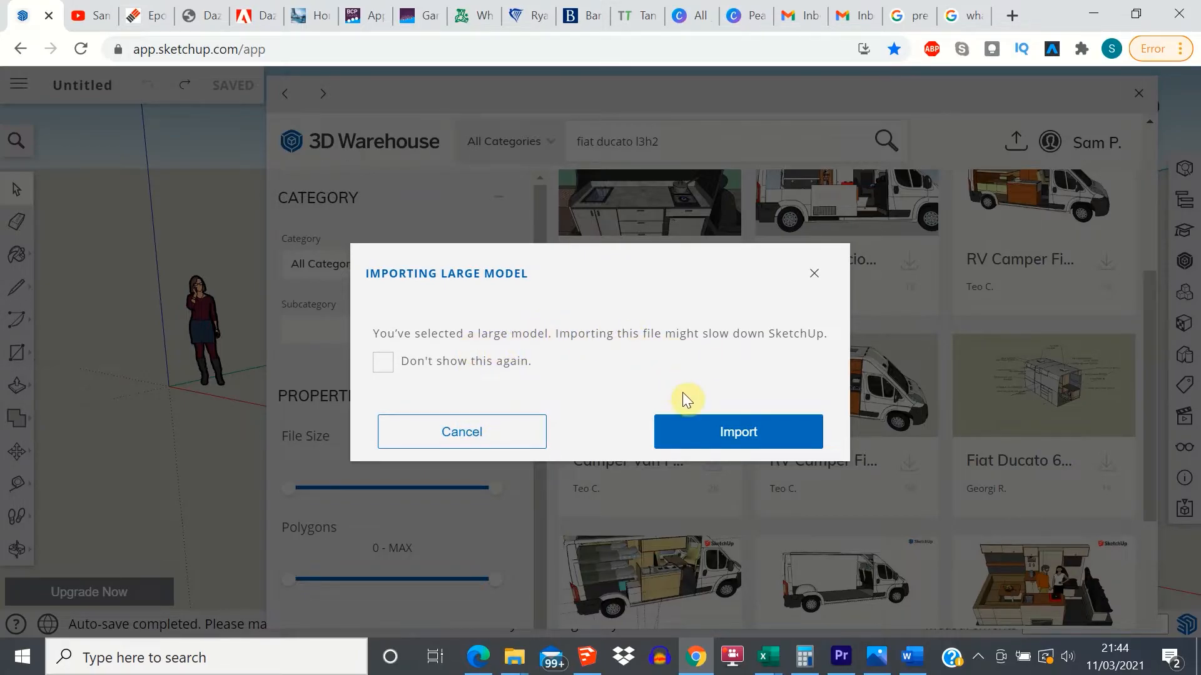
click(736, 432)
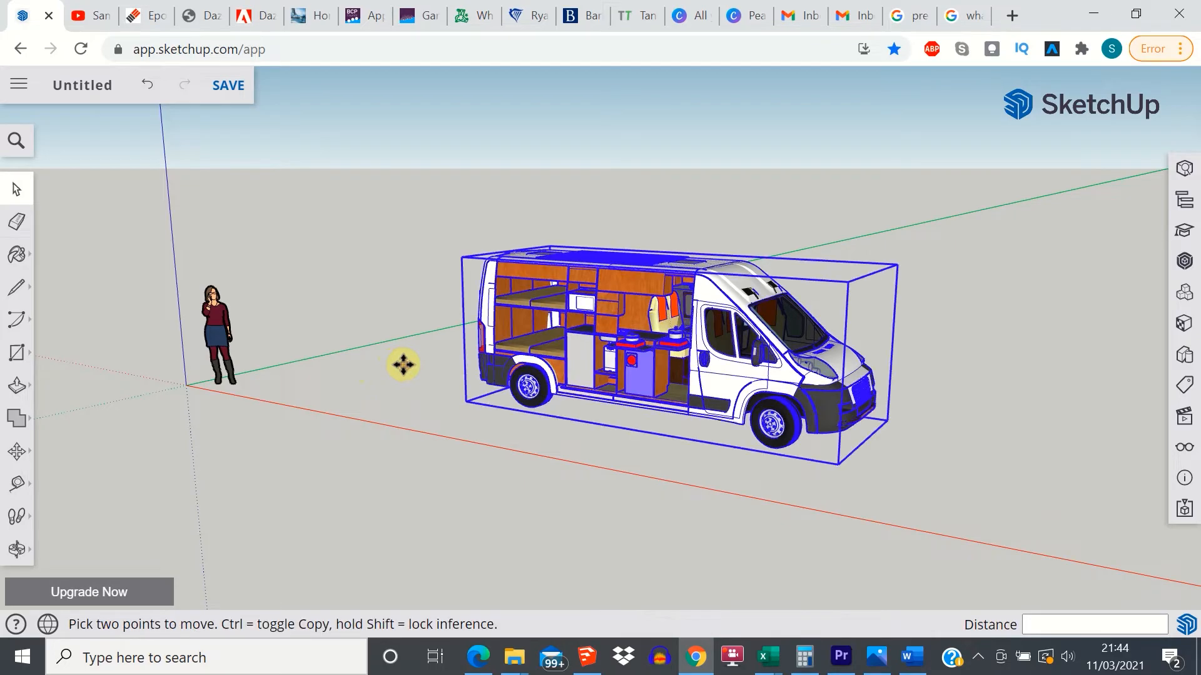
mouse_move(679, 220)
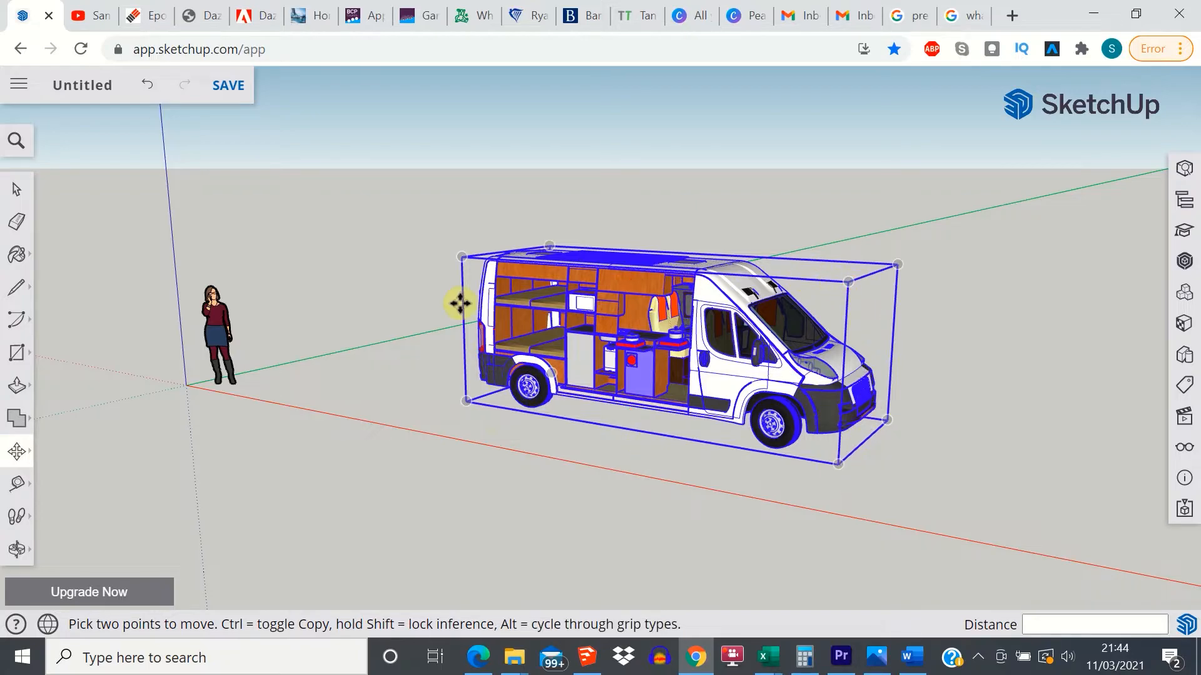
mouse_move(459, 261)
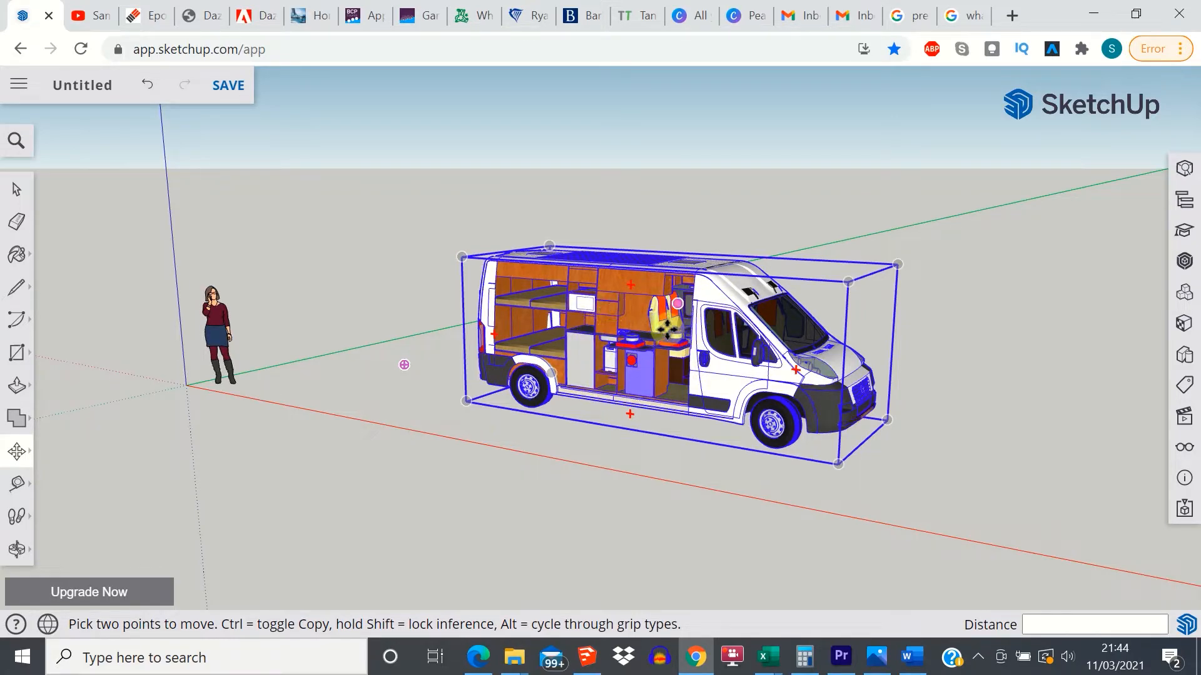
Step: Explode the van model and pull the tall wooden interior panel outward with Move
right_click(630, 329)
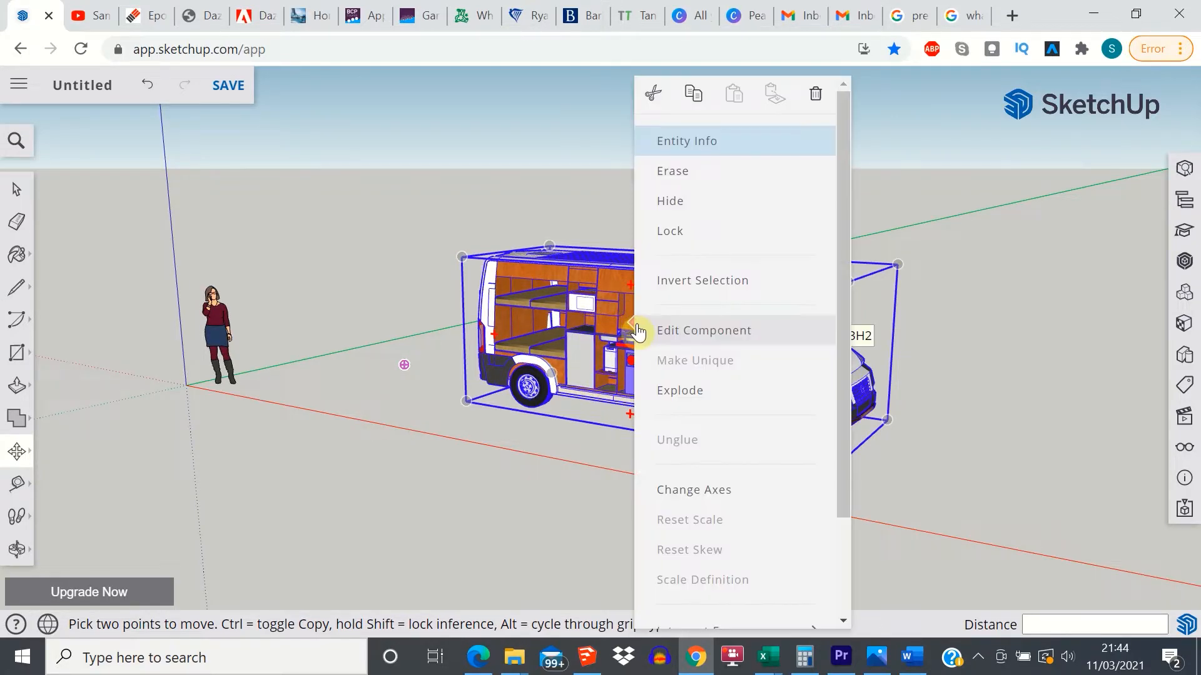
mouse_move(711, 390)
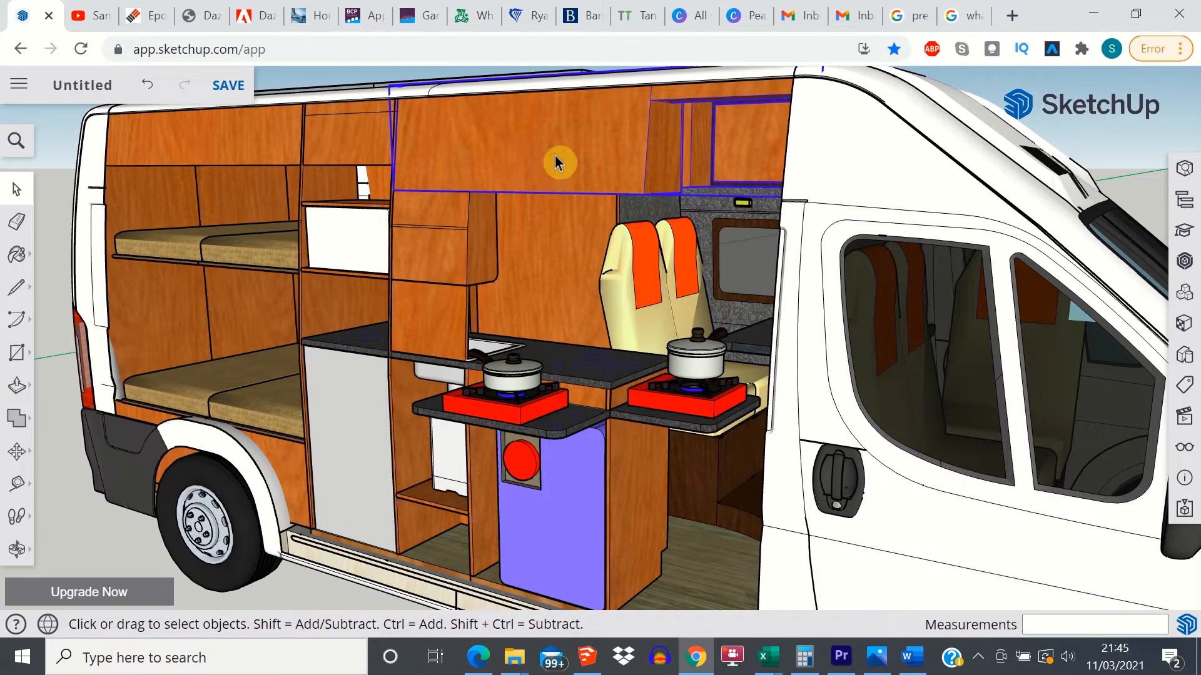
click(578, 167)
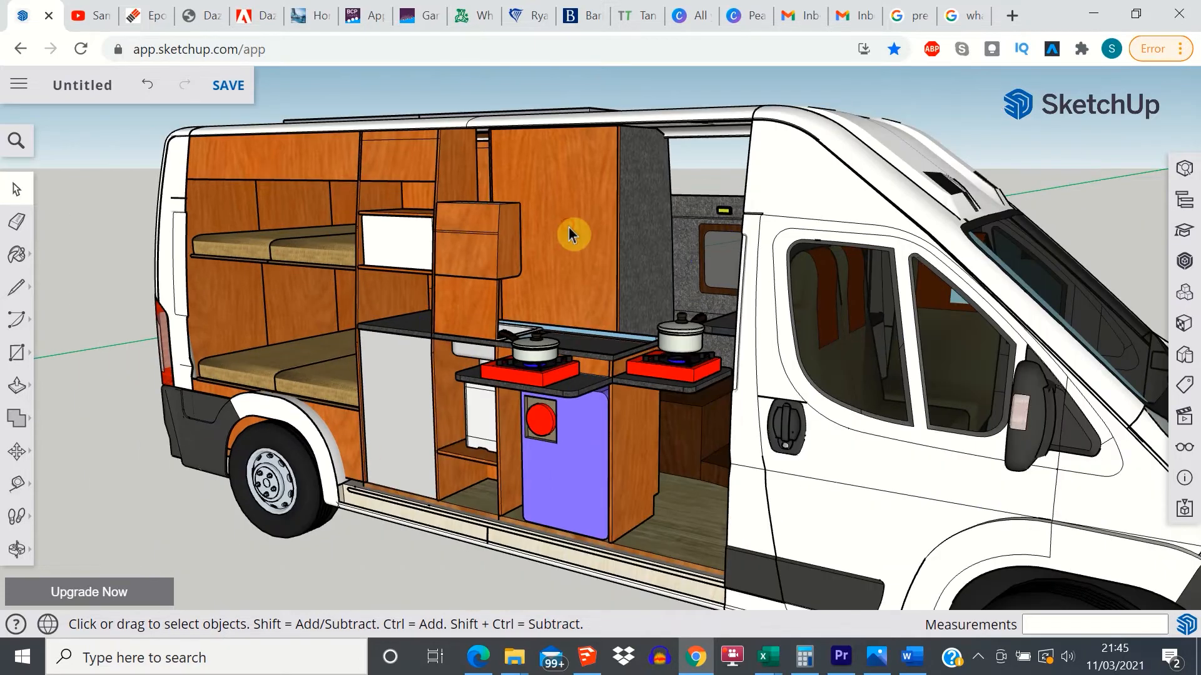
click(570, 235)
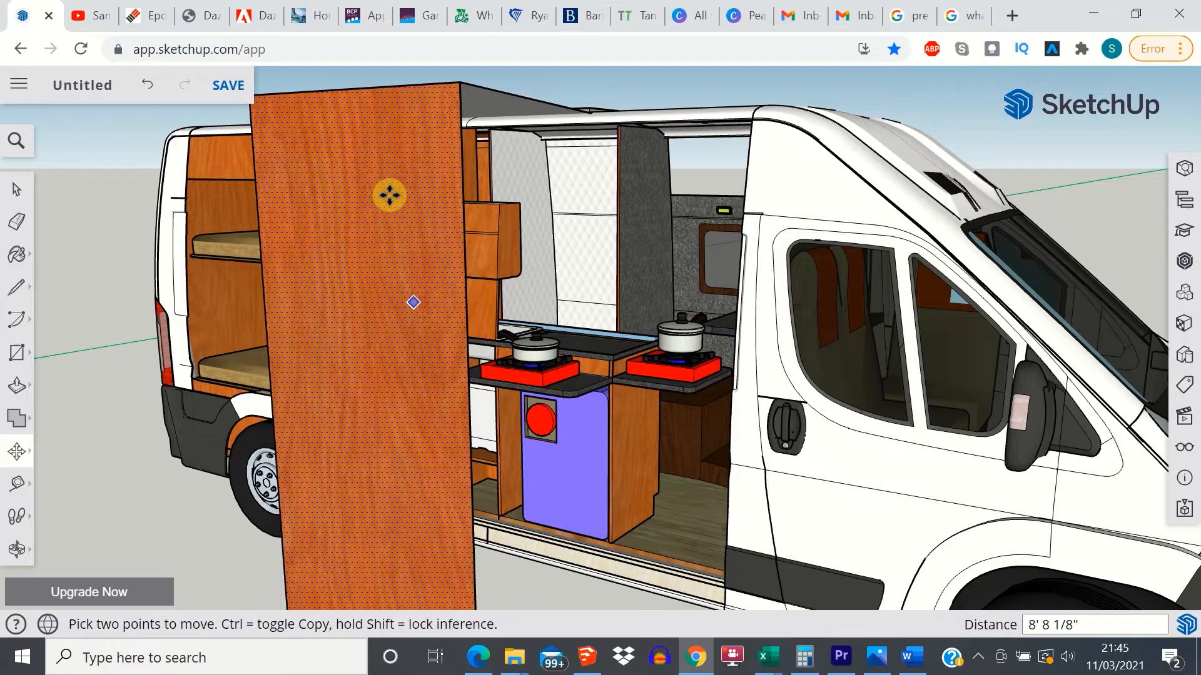
mouse_move(412, 302)
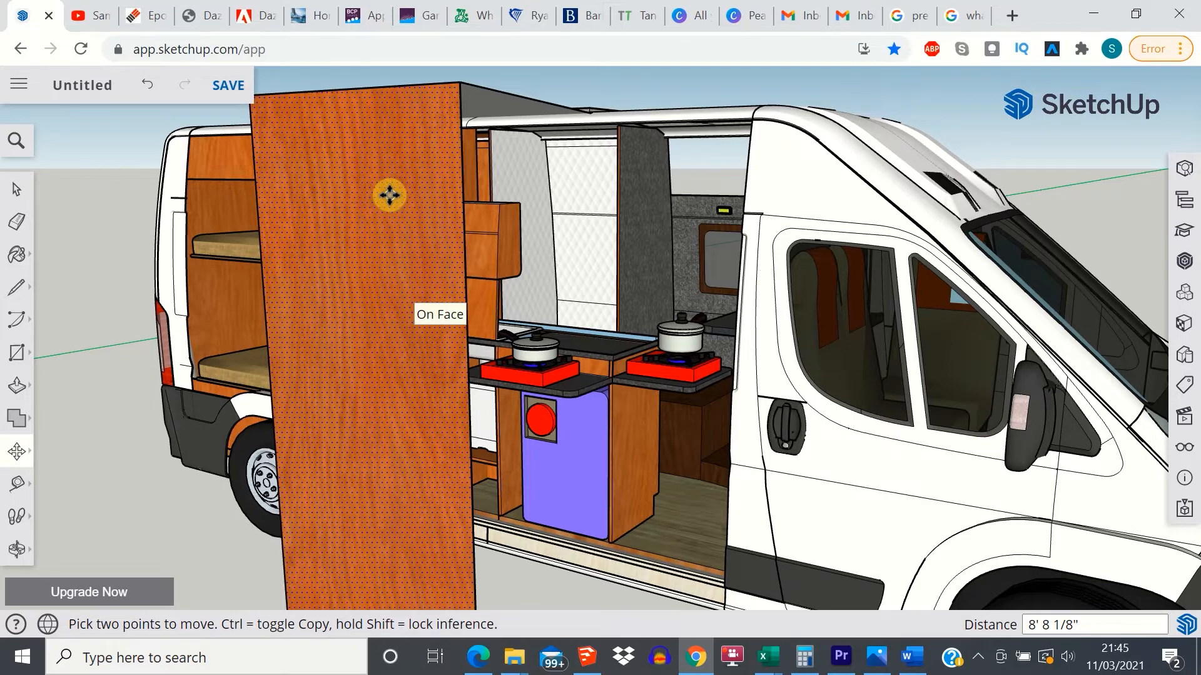
mouse_move(375, 197)
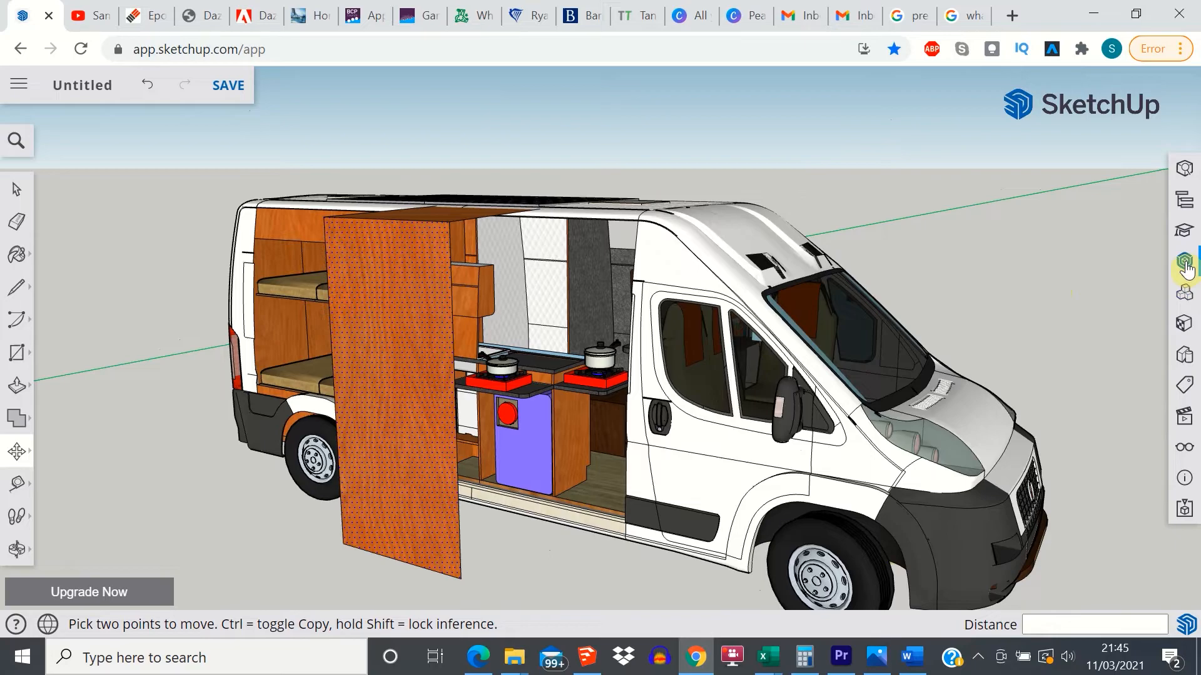
Step: Search 3D Warehouse for "mercedes" Sprinter models, then begin a "dome" fridge search
click(1183, 262)
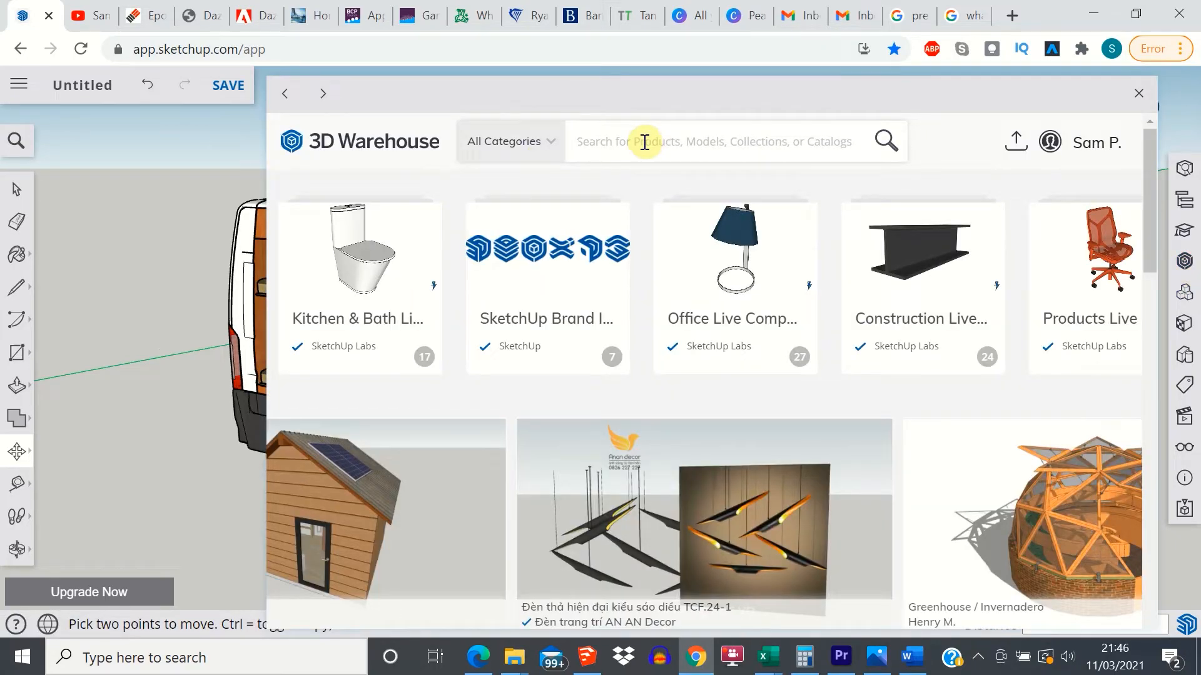
text(mercedes sprinter)
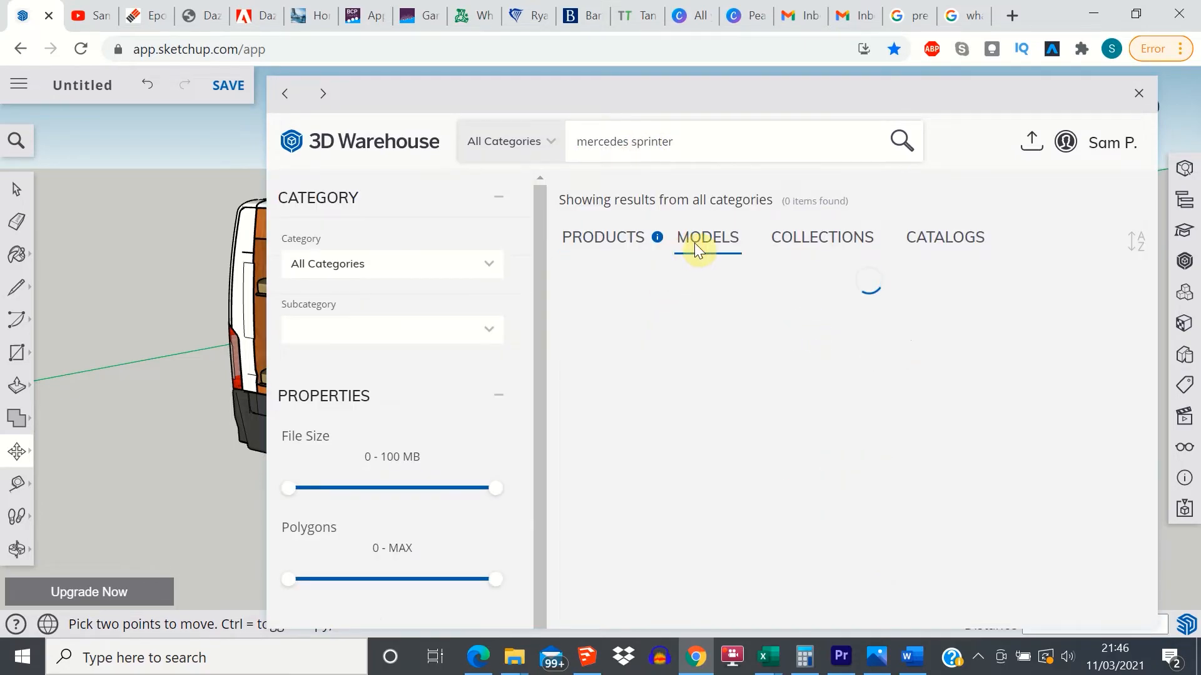
click(705, 236)
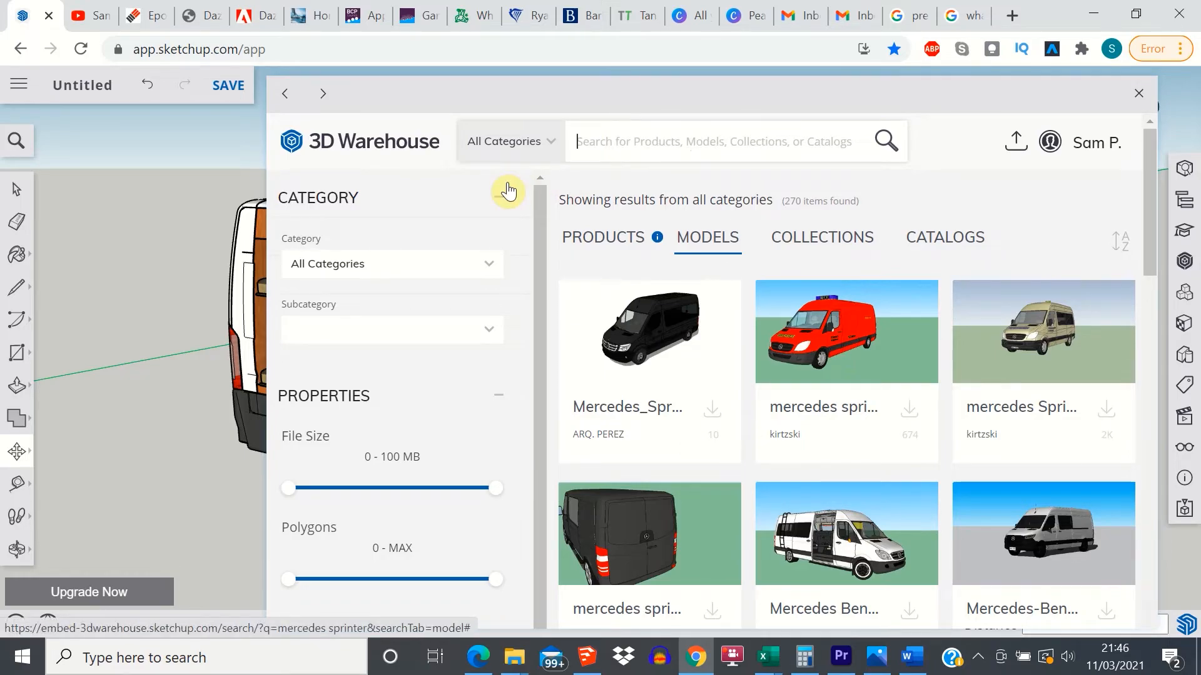
text(dometic fridge)
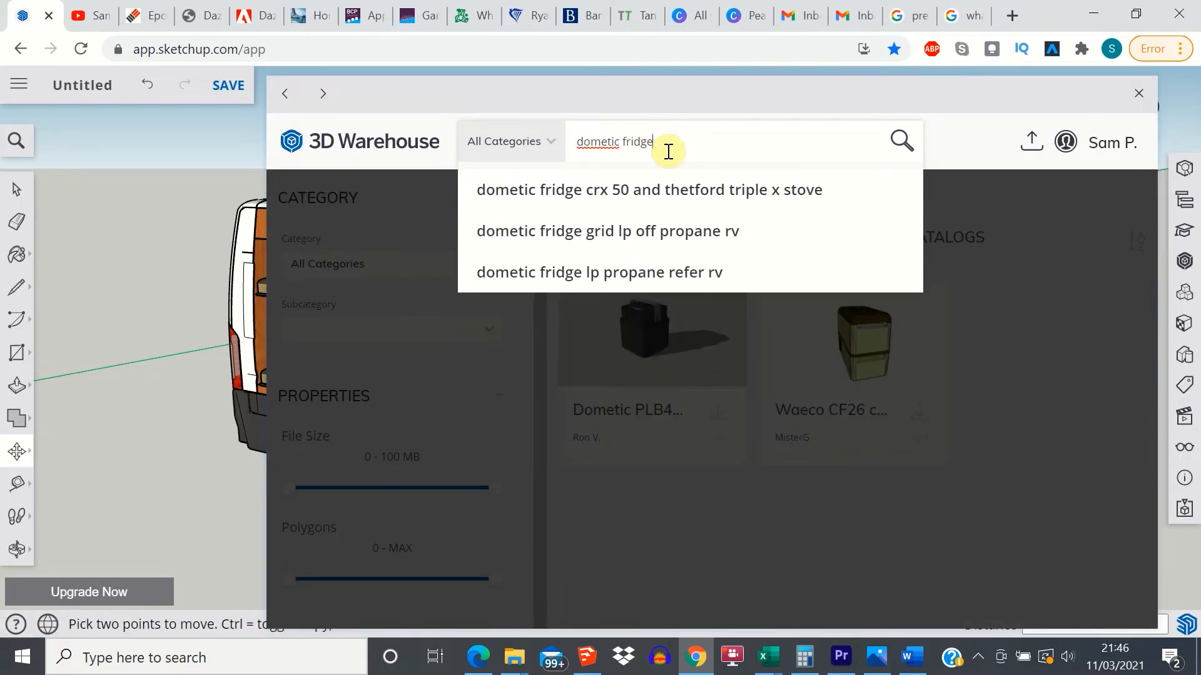
Step: Browse Dometic fridge, "gas" hob and "shower t" tray results in 3D Warehouse
click(901, 141)
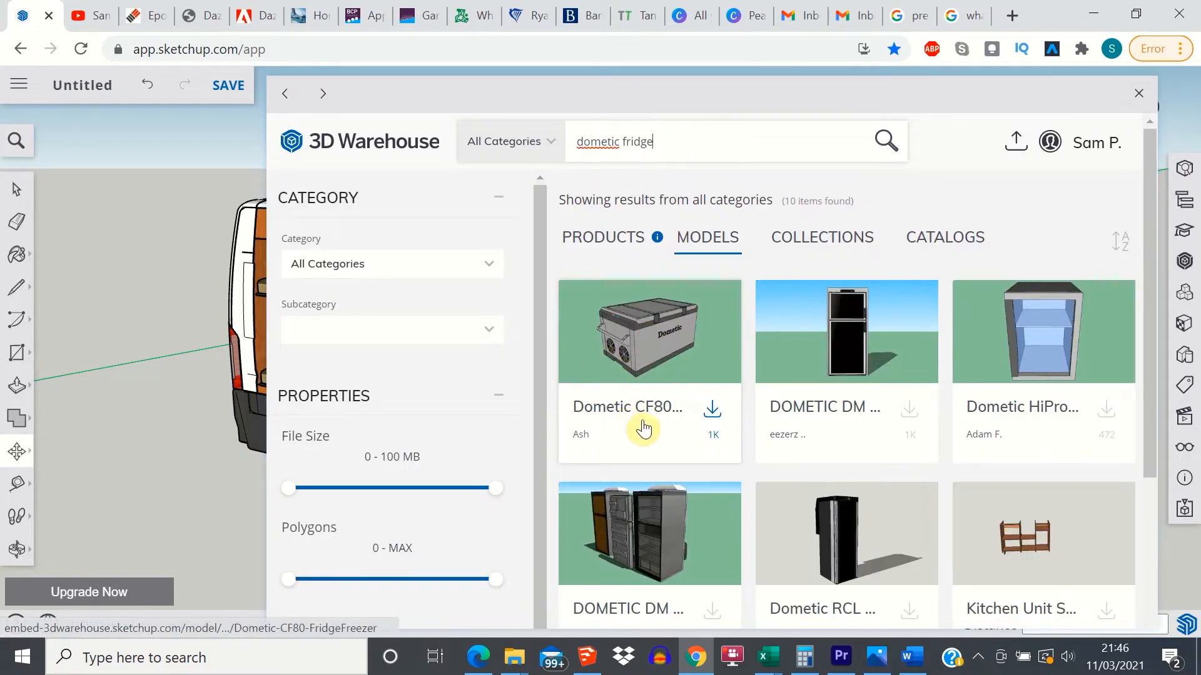
mouse_move(685, 412)
text(d)
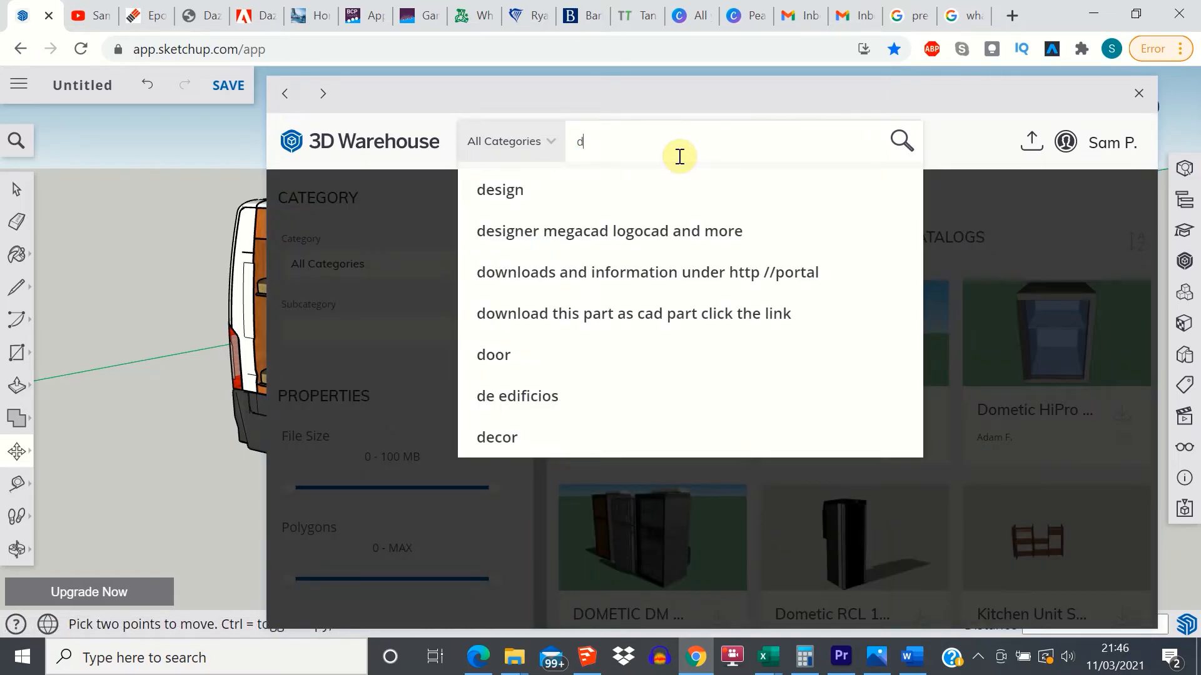
text(gas hob)
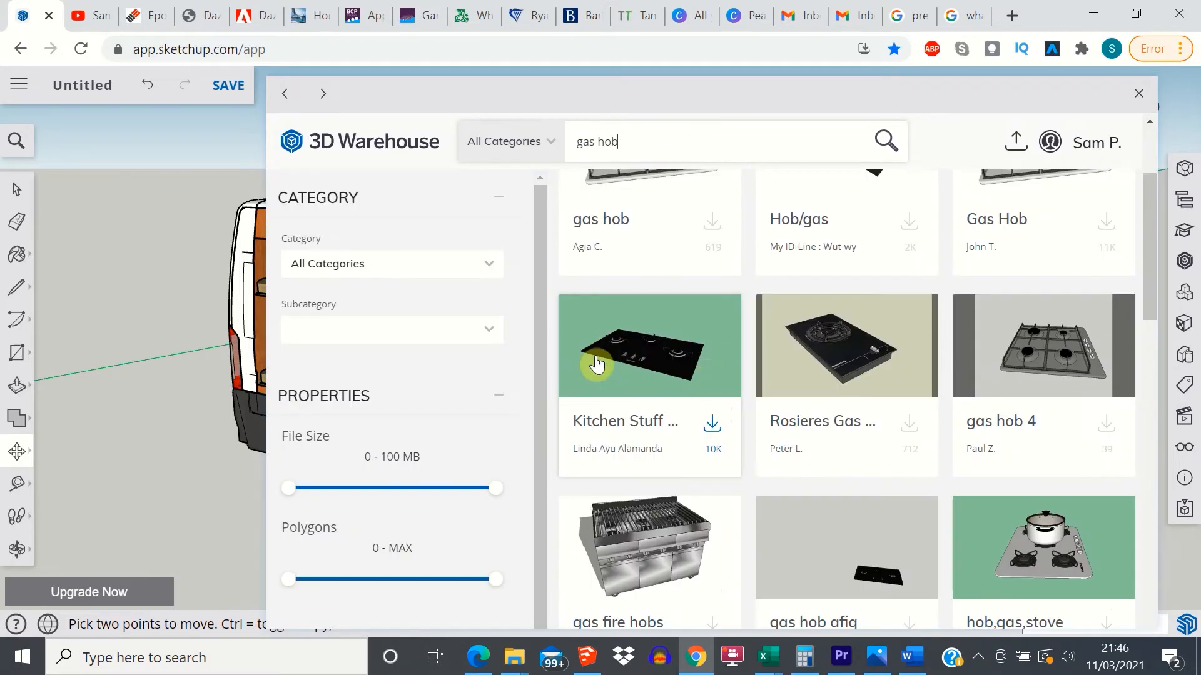
mouse_move(675, 337)
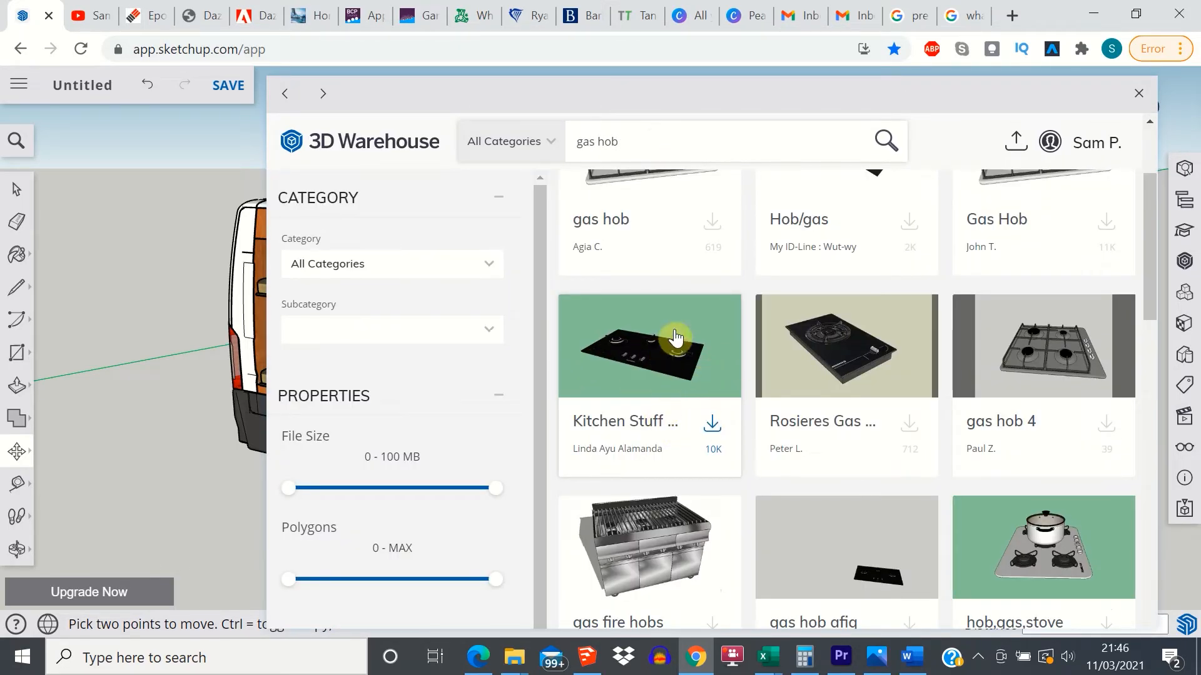
mouse_move(619, 343)
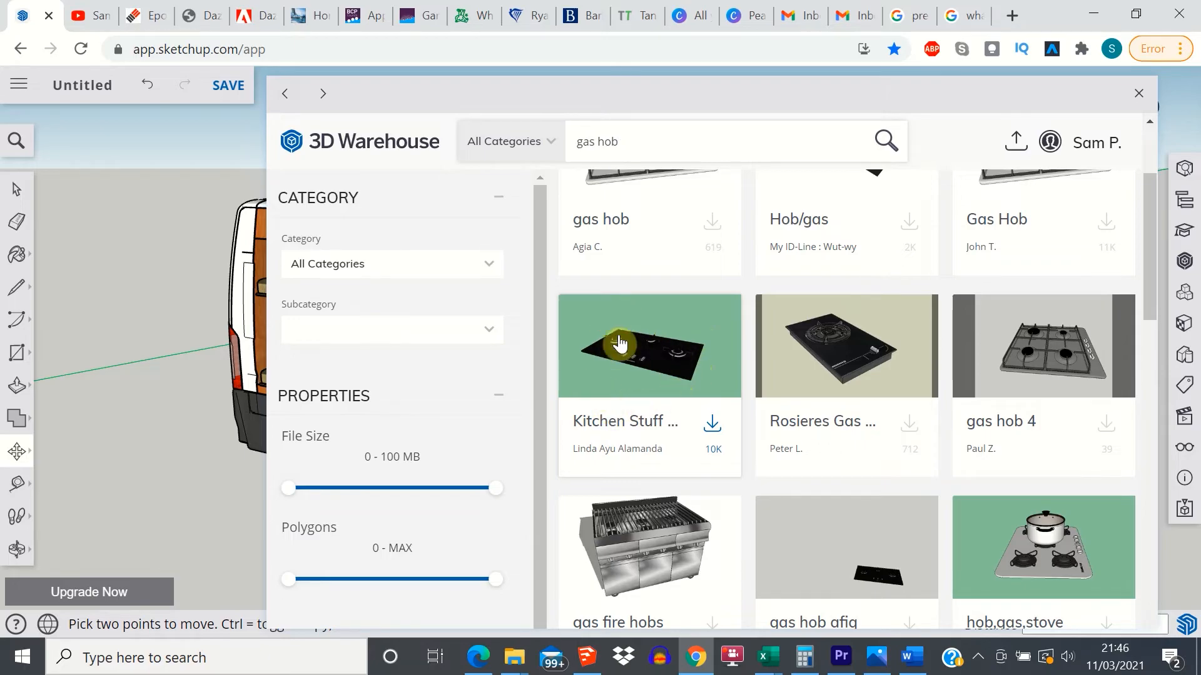
text(shower tray)
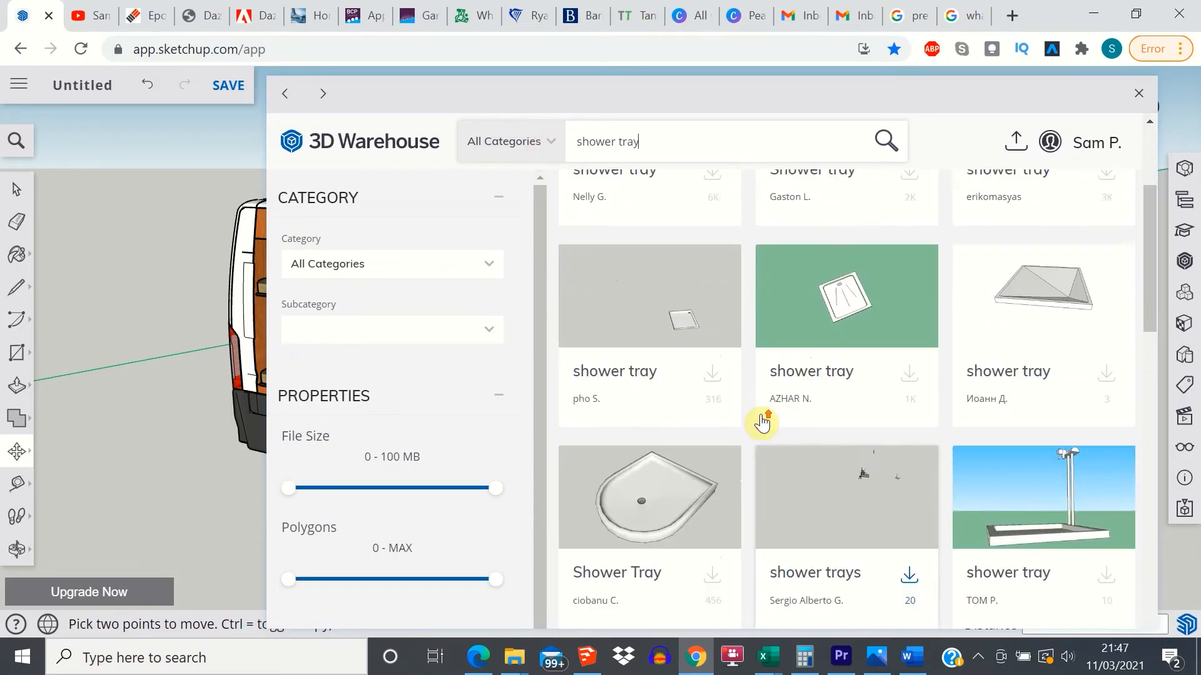
scroll(up, 3)
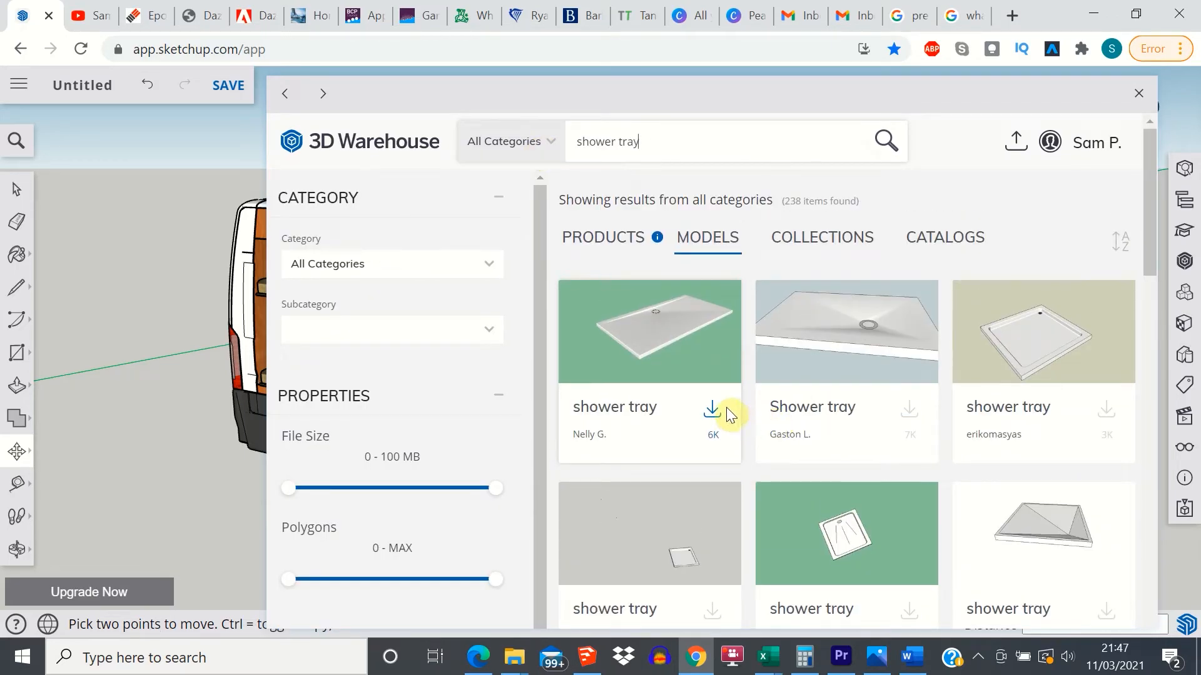
mouse_move(722, 359)
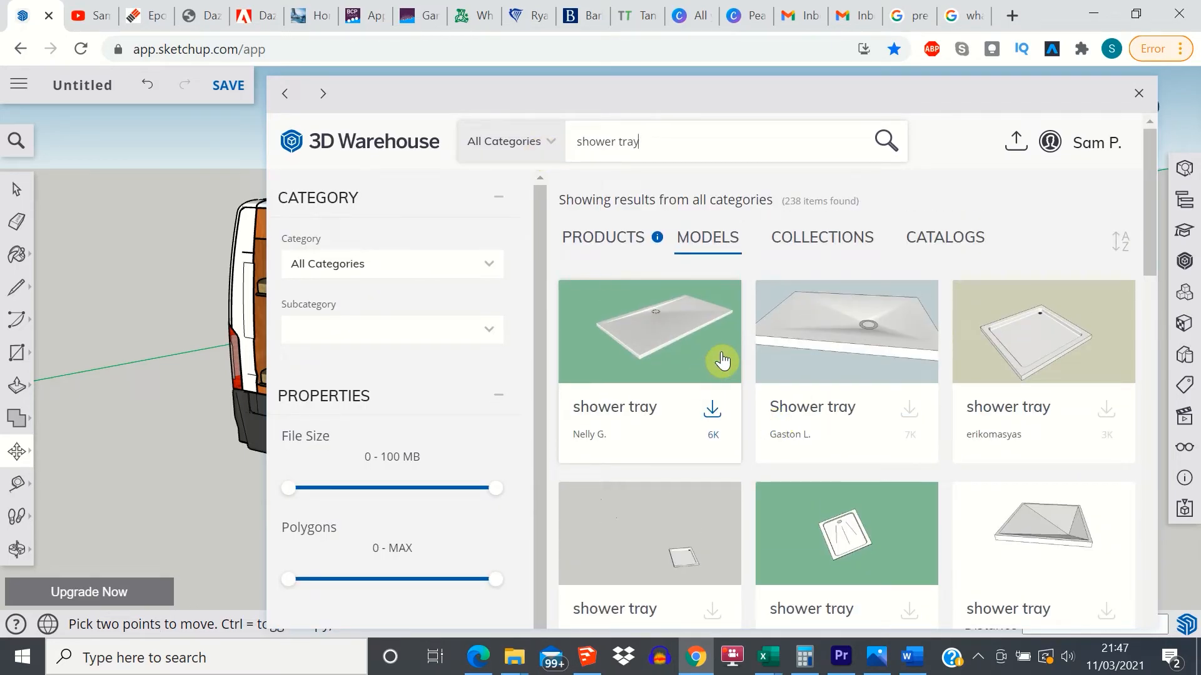
mouse_move(635, 244)
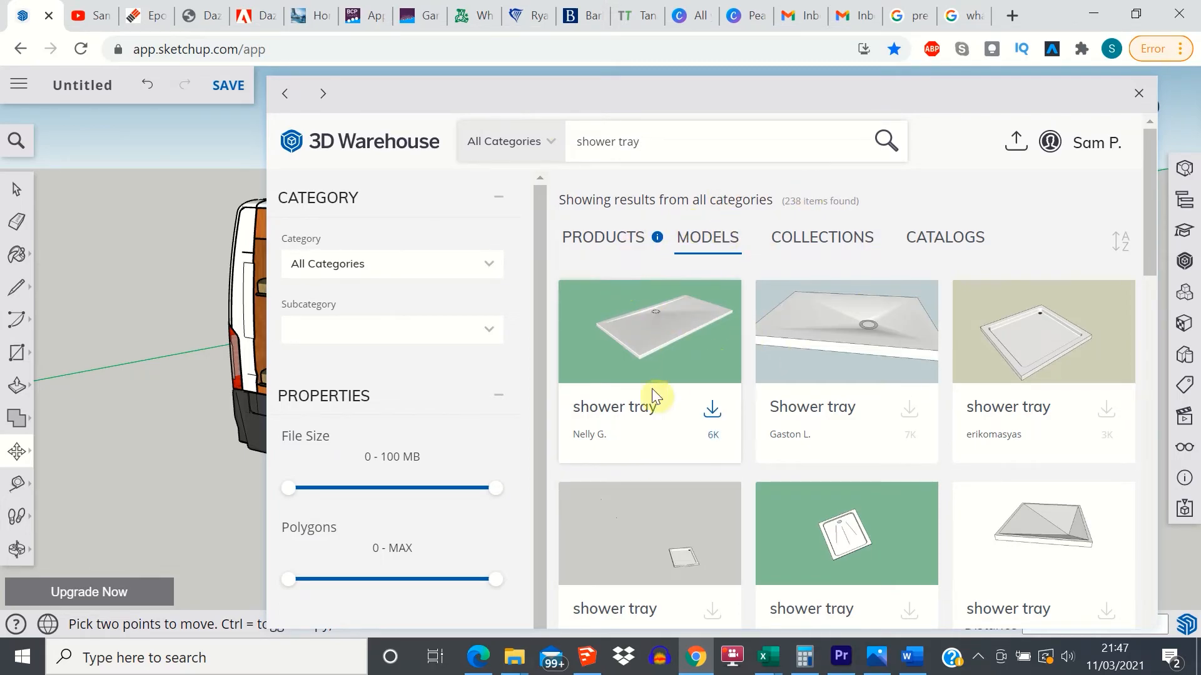
mouse_move(625, 428)
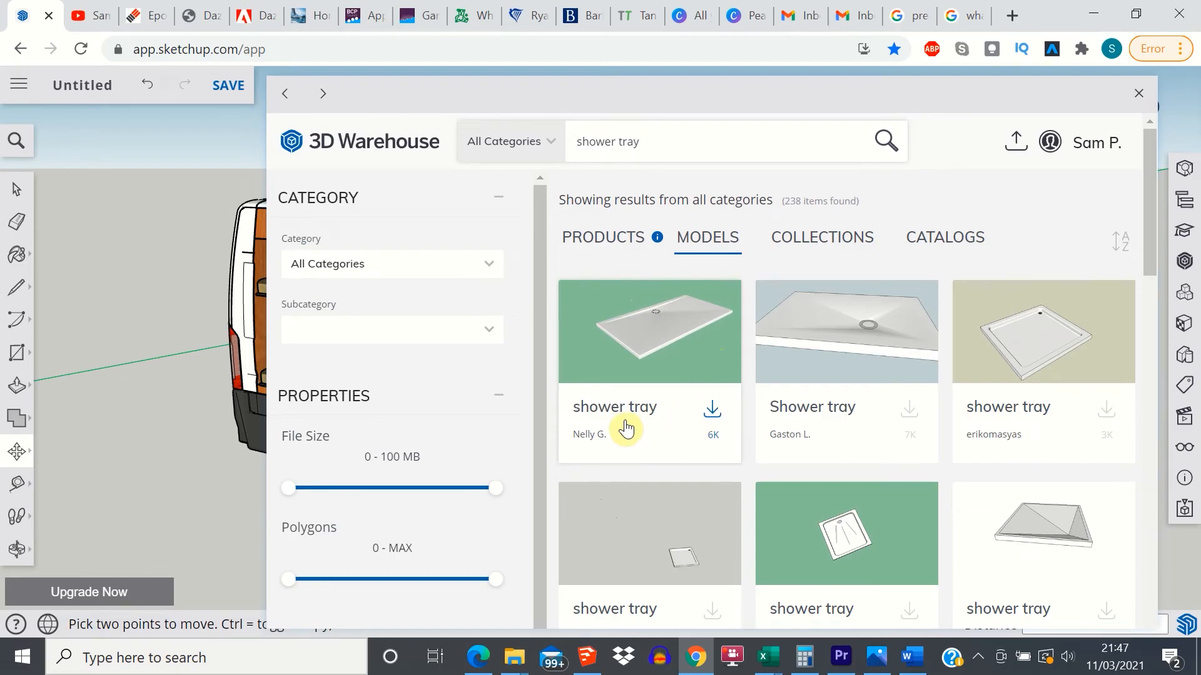